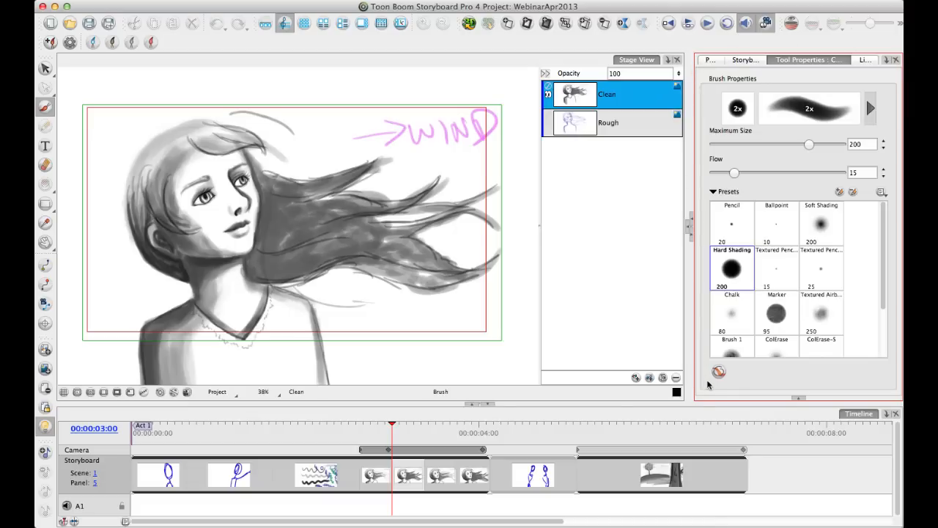
mouse_move(757, 293)
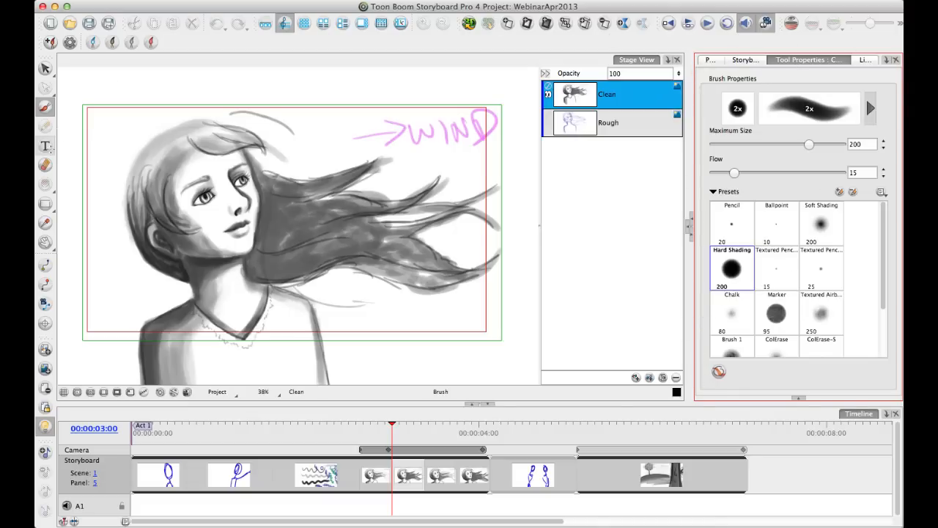
Browse the Text tool options and project information, then return to the brush settings
click(45, 145)
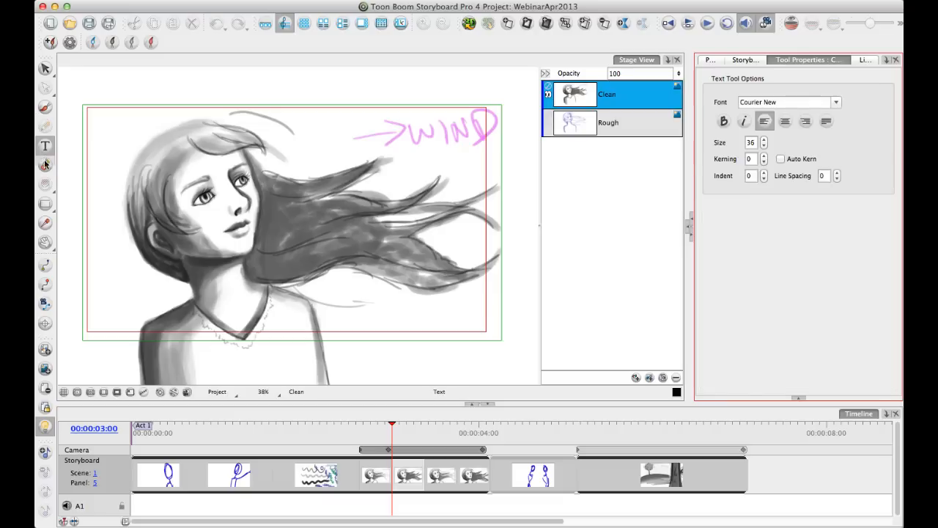
click(44, 107)
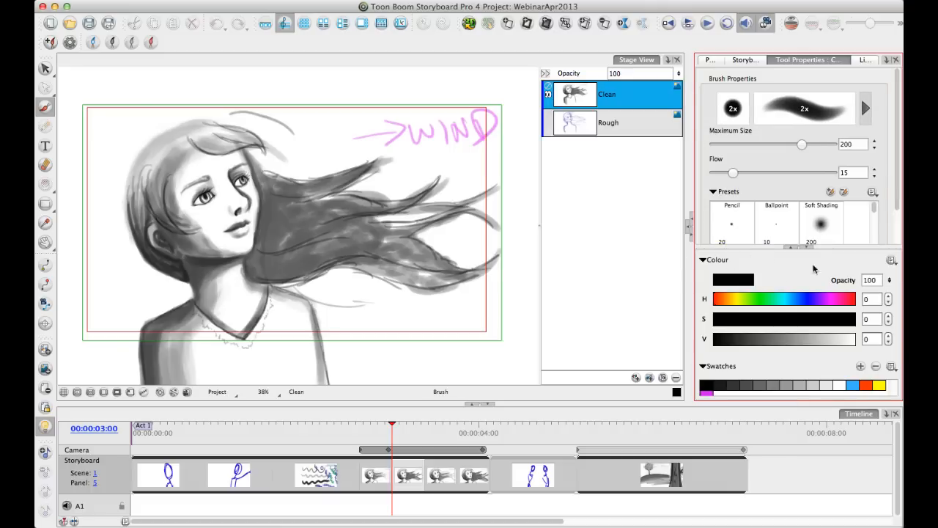
mouse_move(827, 83)
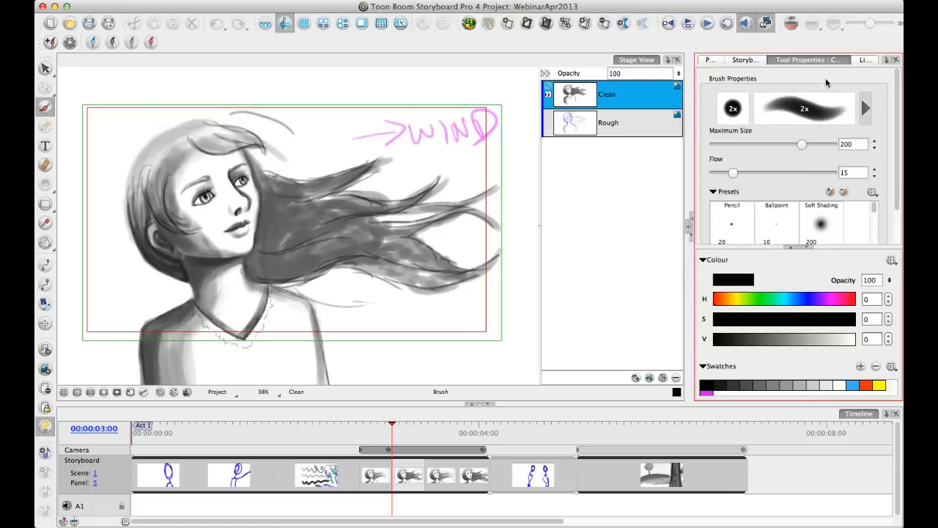
click(743, 59)
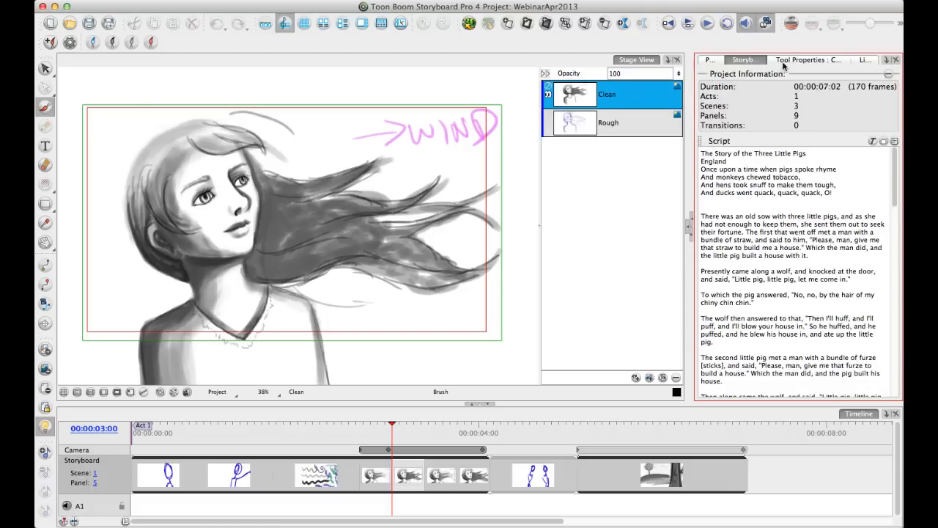
click(808, 59)
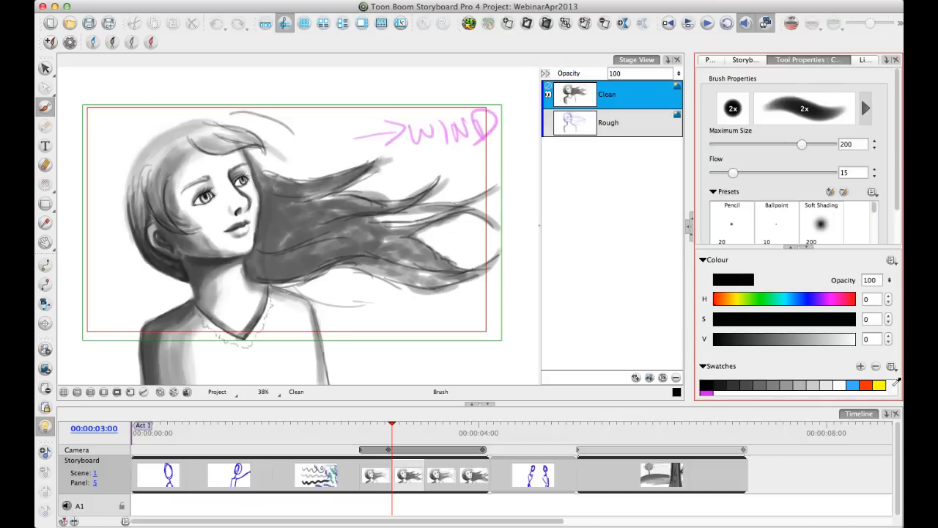
mouse_move(852, 238)
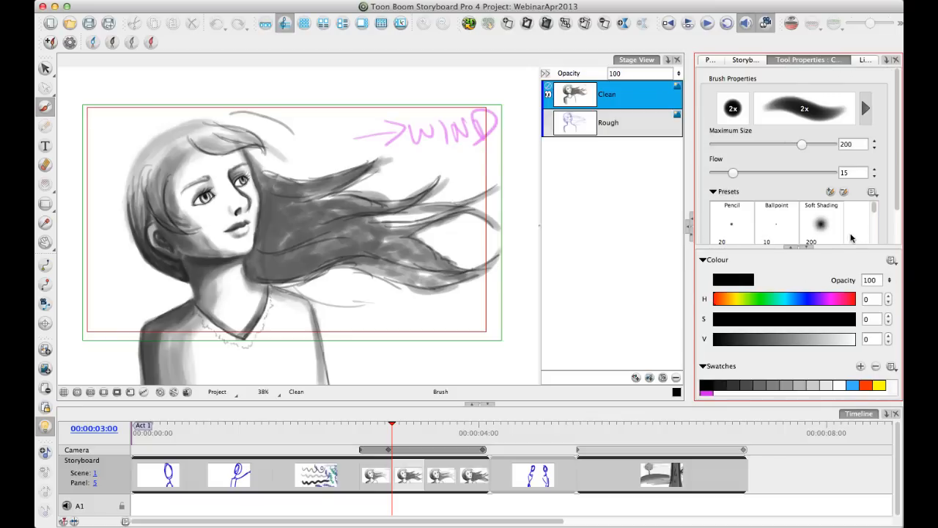
mouse_move(848, 209)
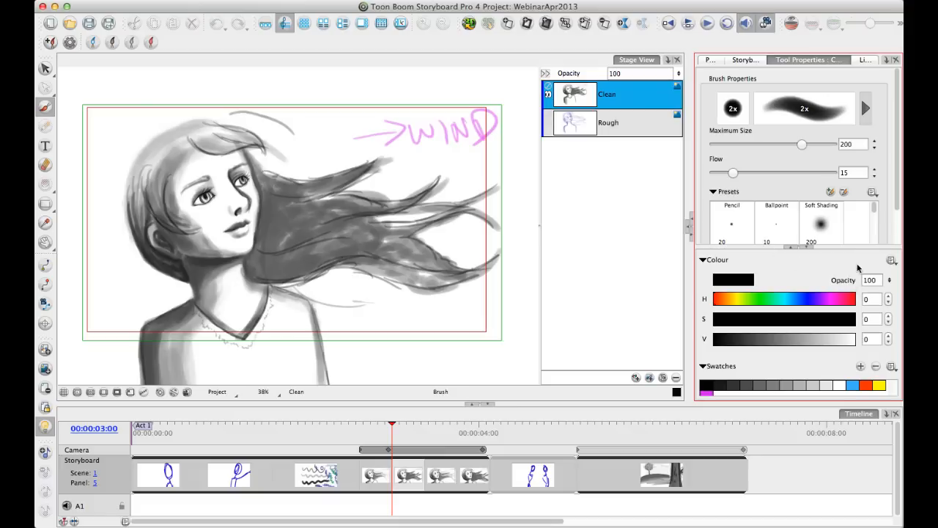
mouse_move(818, 255)
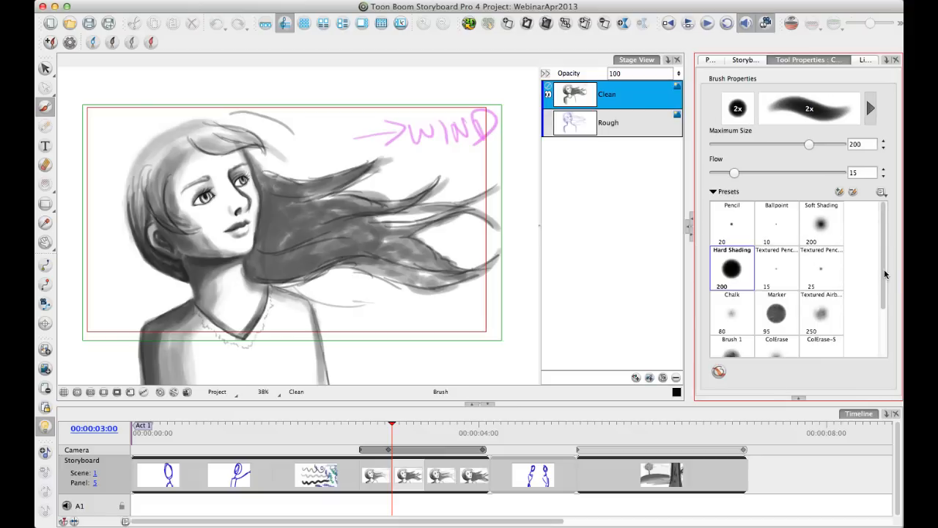
mouse_move(897, 211)
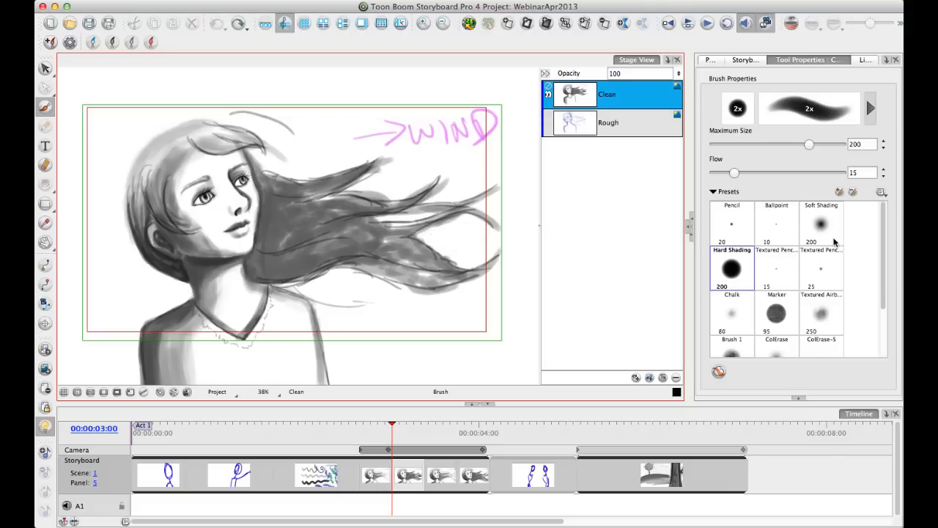
mouse_move(823, 236)
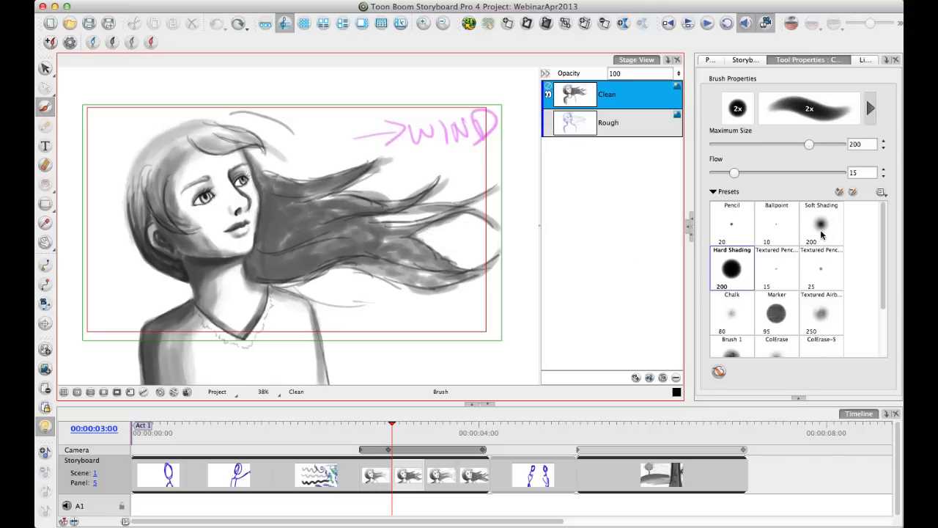
Select Soft Shading, shrink its maximum size to about 47, then reapply the preset to reset it
click(821, 224)
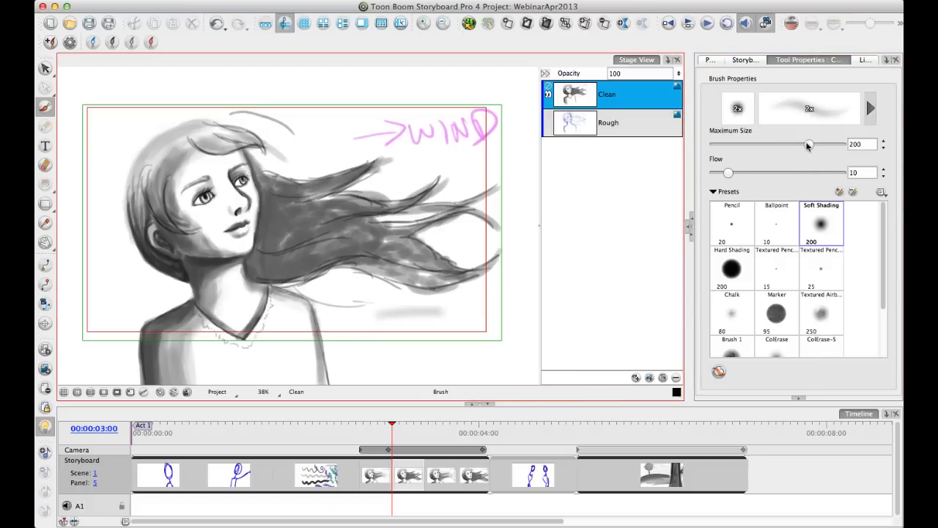
drag(809, 144, 743, 143)
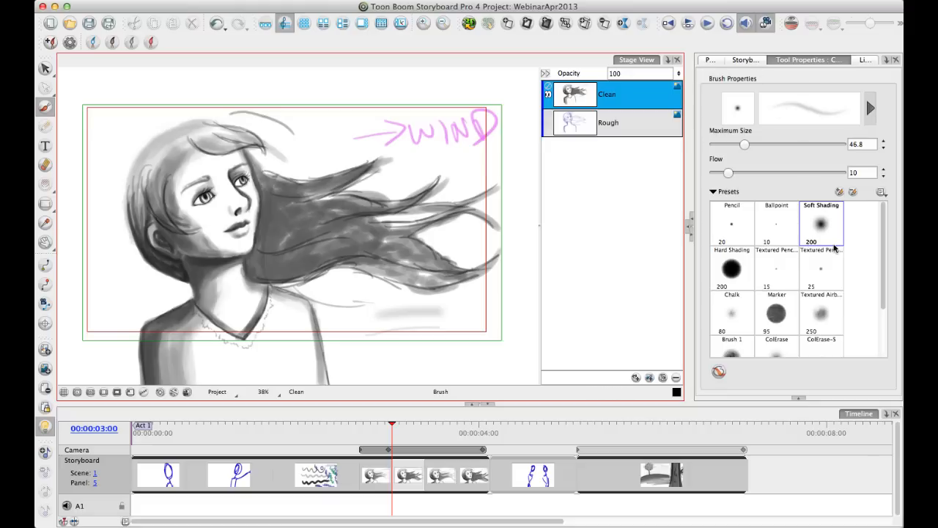
mouse_move(834, 249)
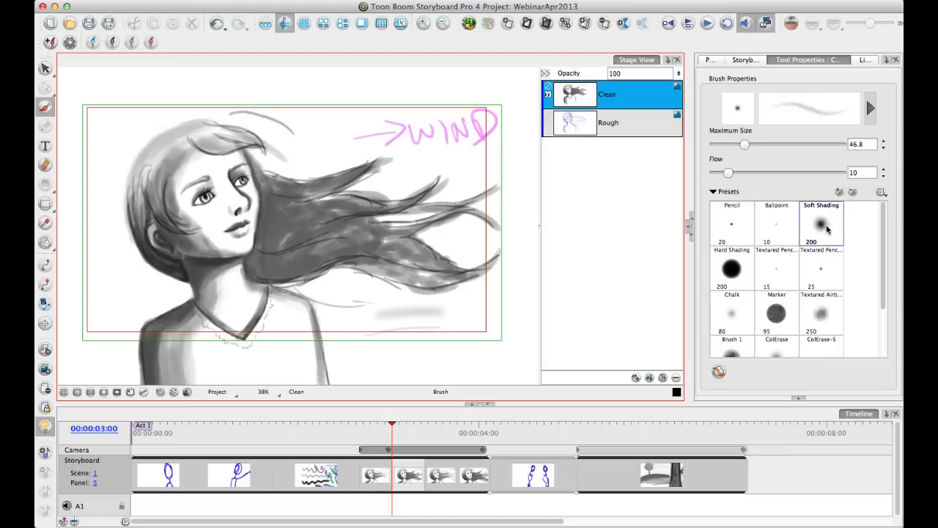
click(820, 223)
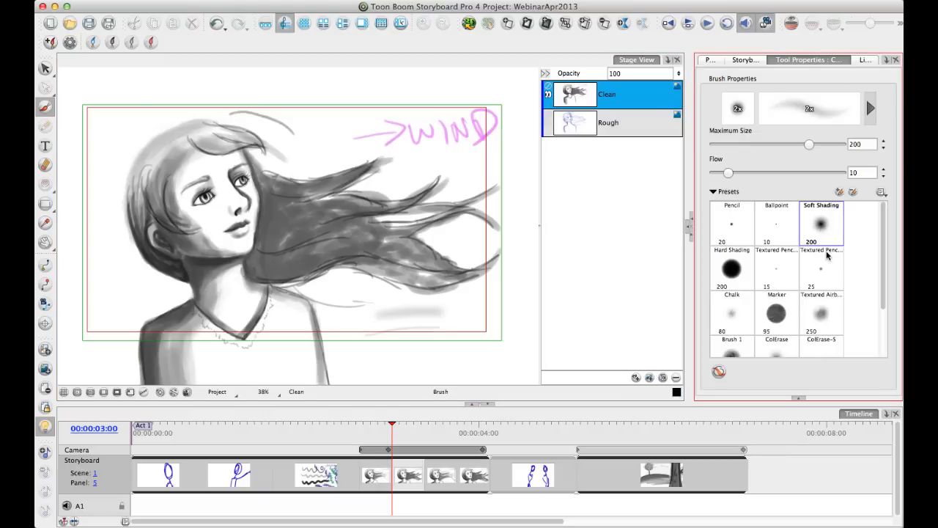
mouse_move(830, 248)
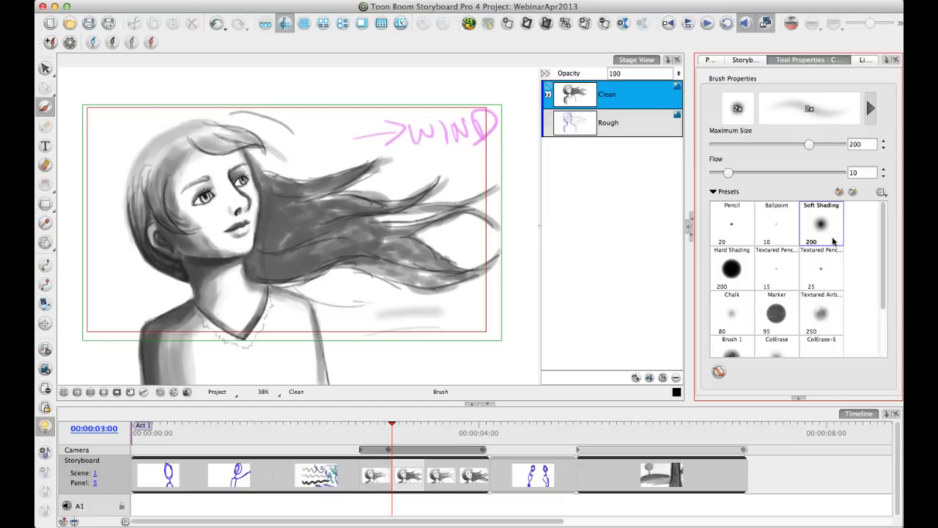
mouse_move(841, 215)
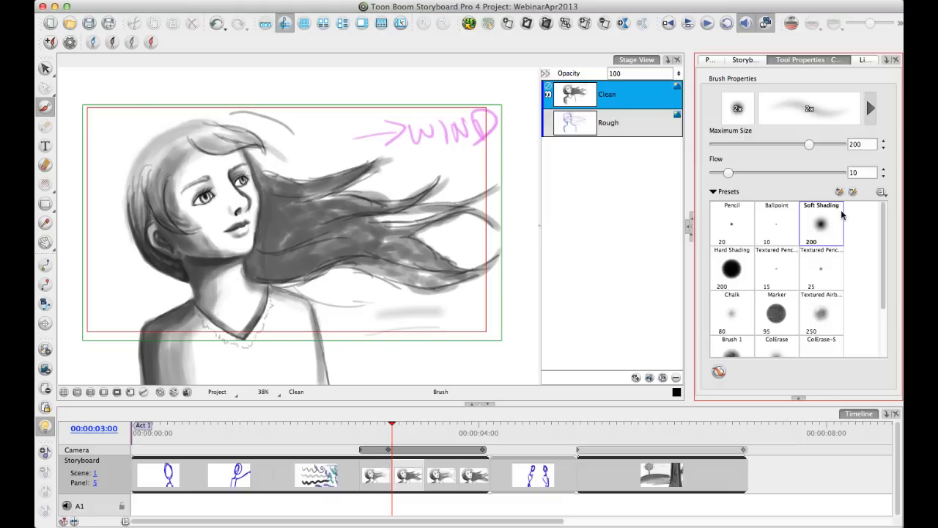
mouse_move(745, 380)
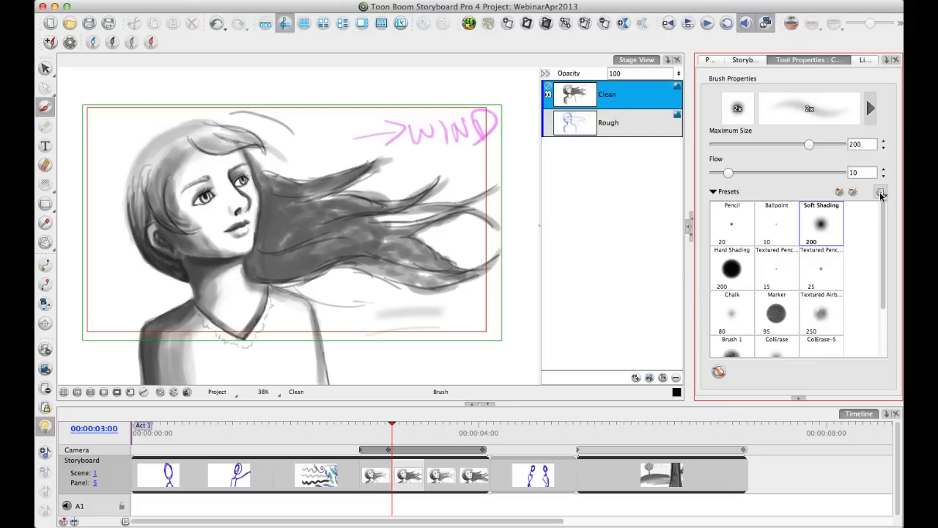
Open the brush preset options, then drag Soft Shading's maximum size down to about 48
click(882, 192)
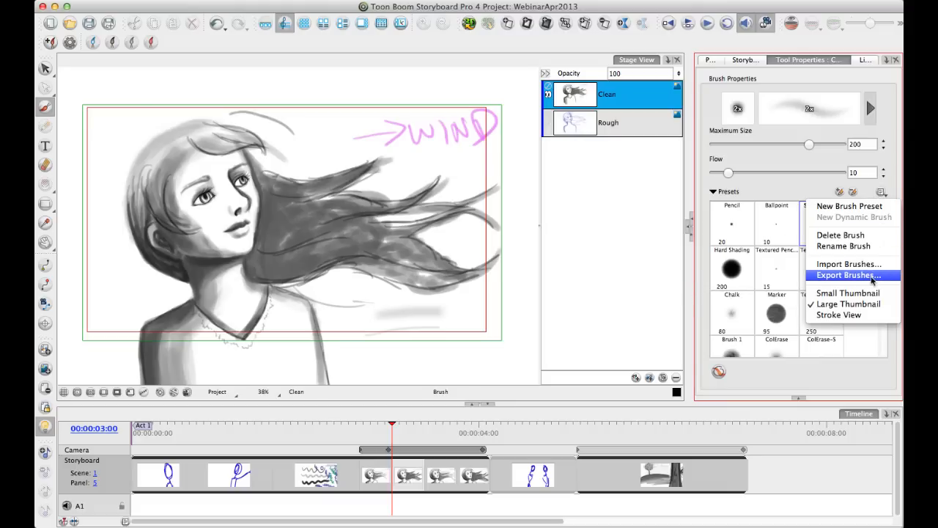
mouse_move(846, 264)
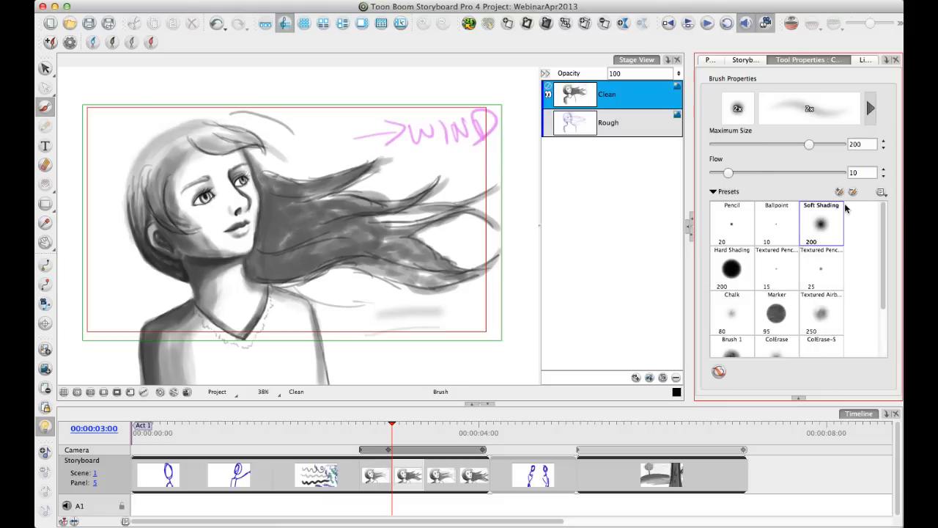
mouse_move(841, 230)
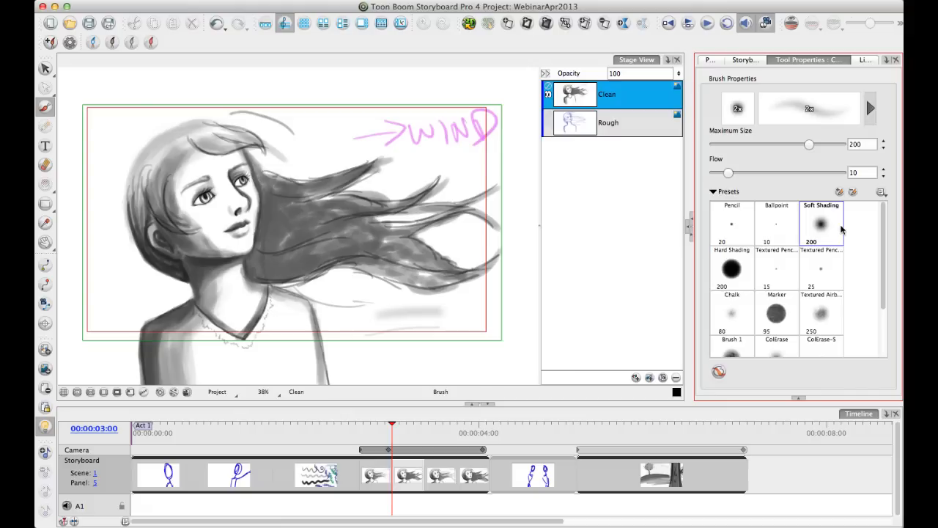
mouse_move(788, 211)
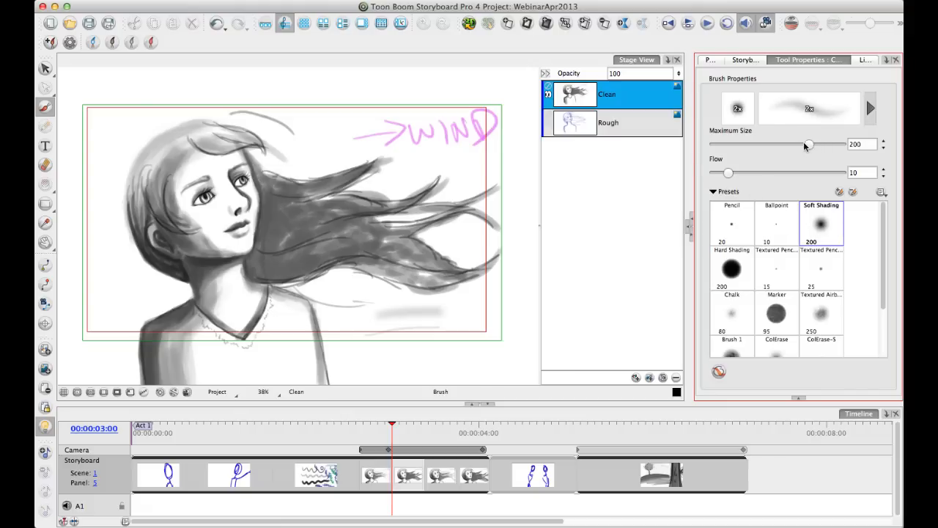
drag(806, 144, 745, 145)
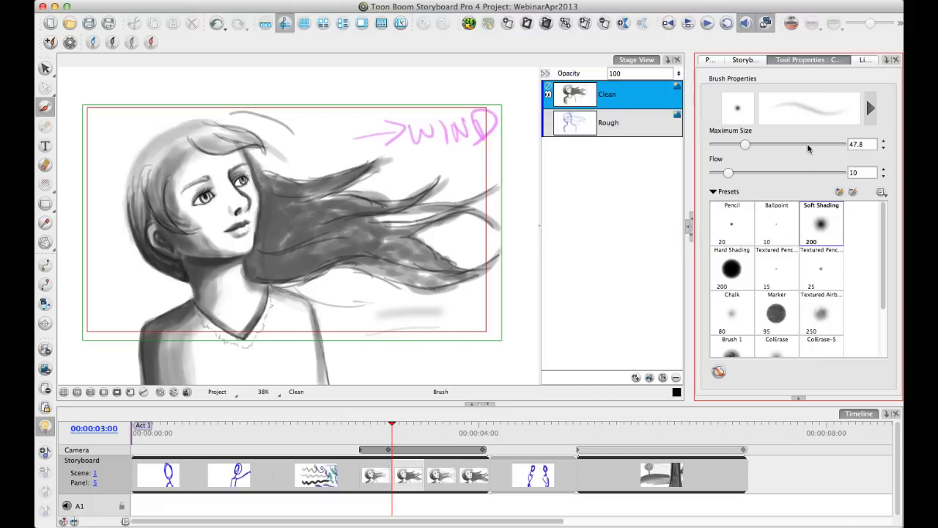
mouse_move(840, 192)
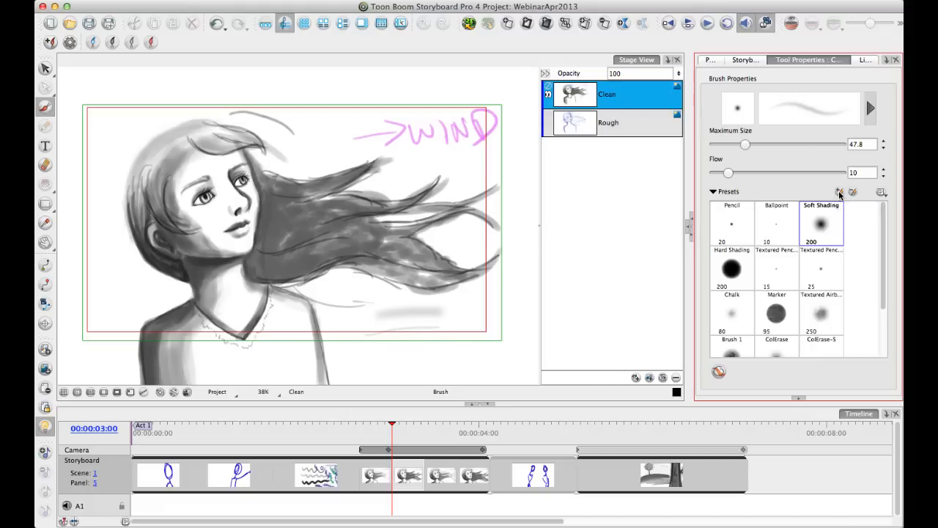
Save the current brush as a new preset named Soft-50 and scroll the presets list to the top
click(839, 192)
text(Soft)
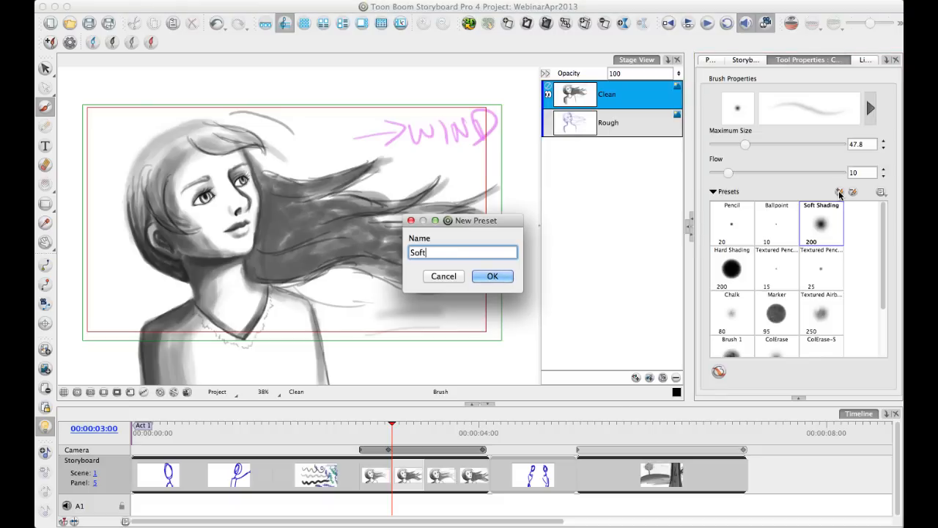
text(-50)
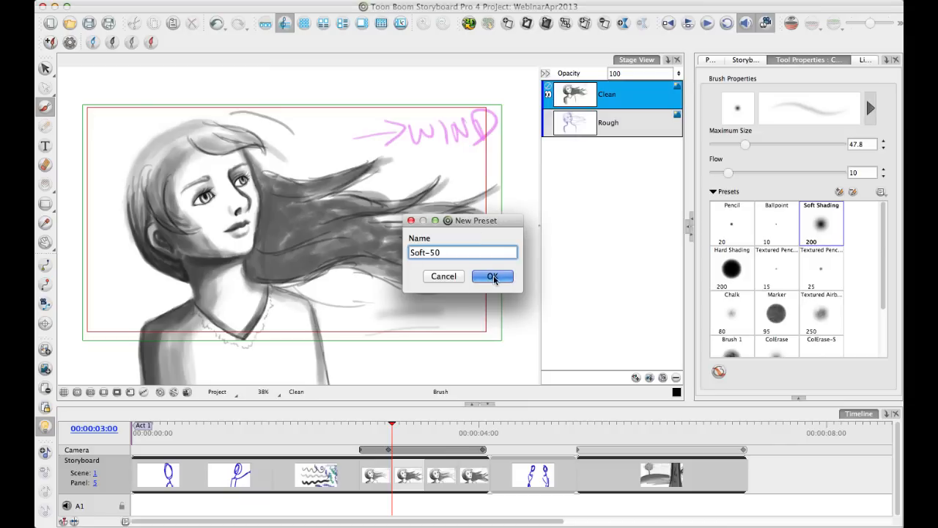
click(492, 276)
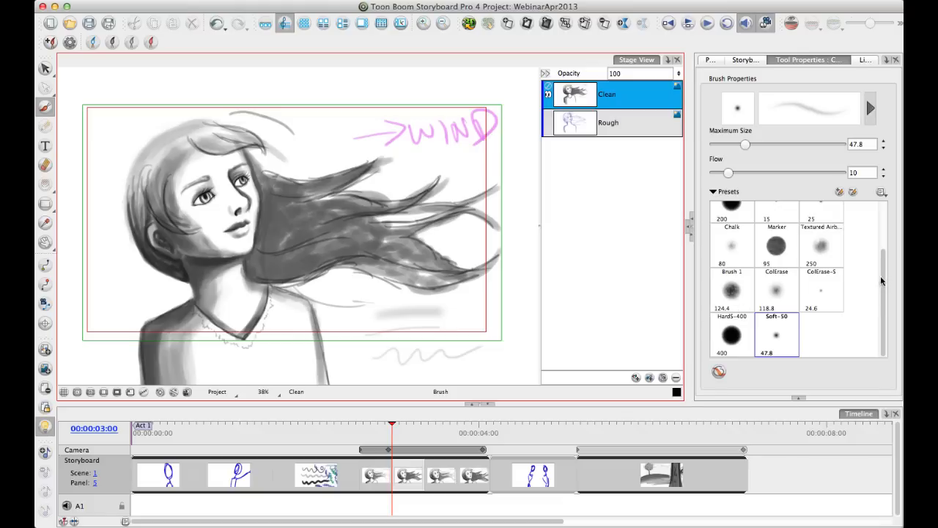
scroll(up, 3)
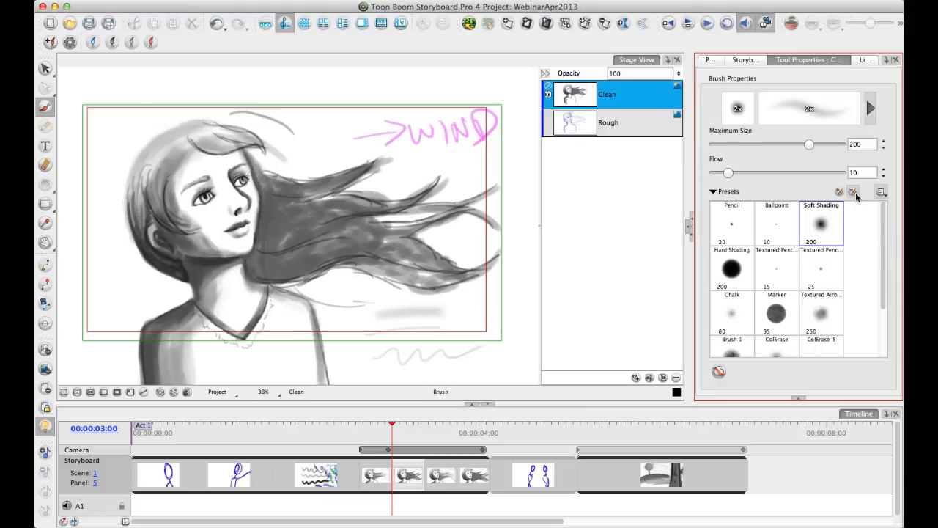
mouse_move(853, 192)
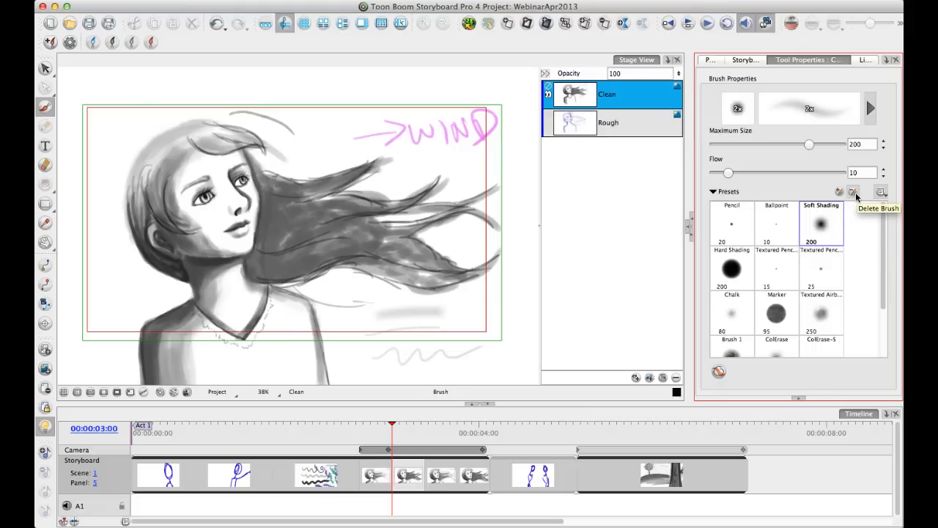
mouse_move(738, 378)
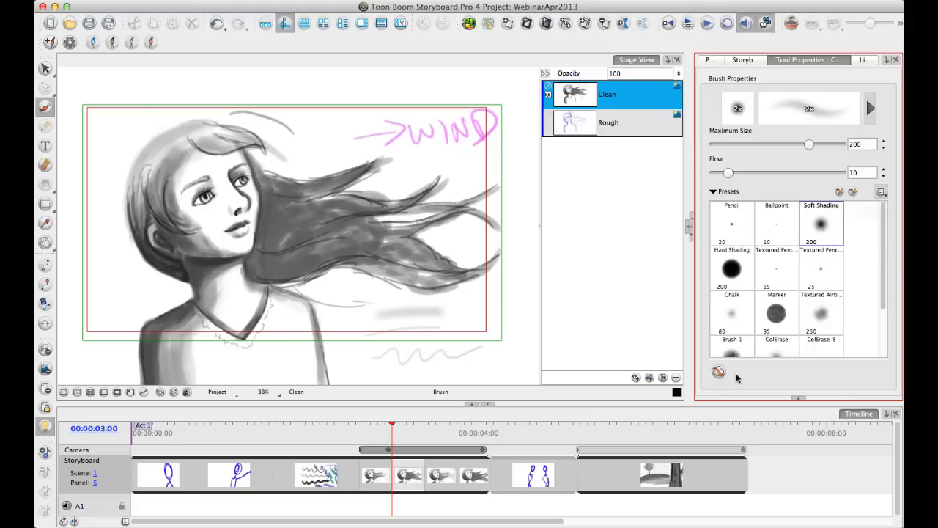
mouse_move(848, 346)
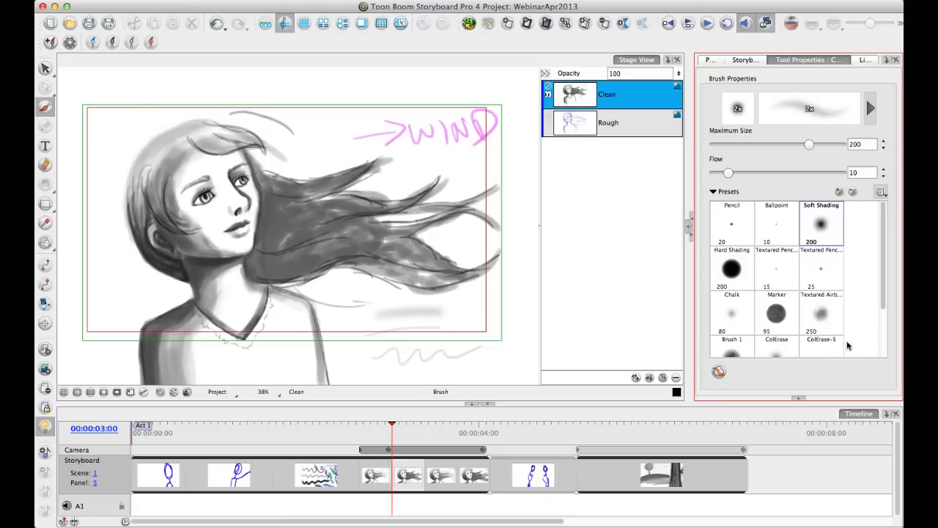
mouse_move(828, 363)
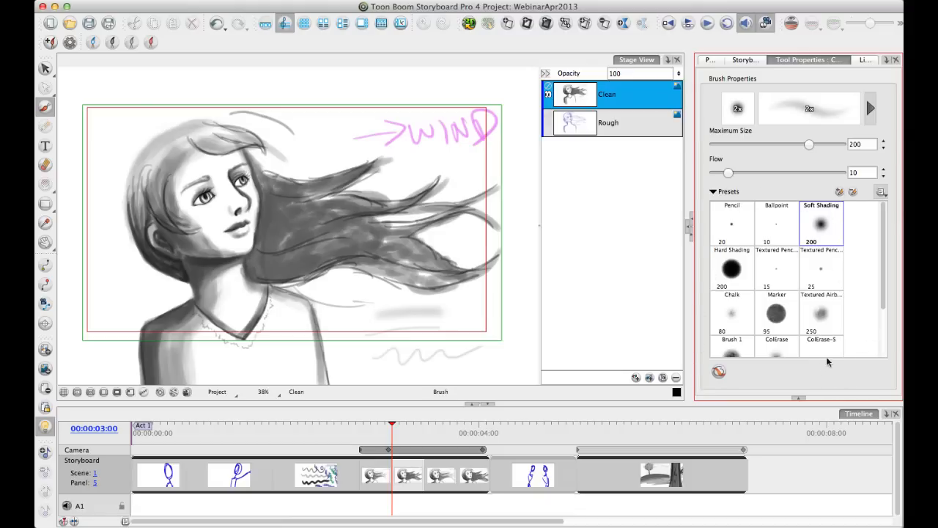
mouse_move(831, 364)
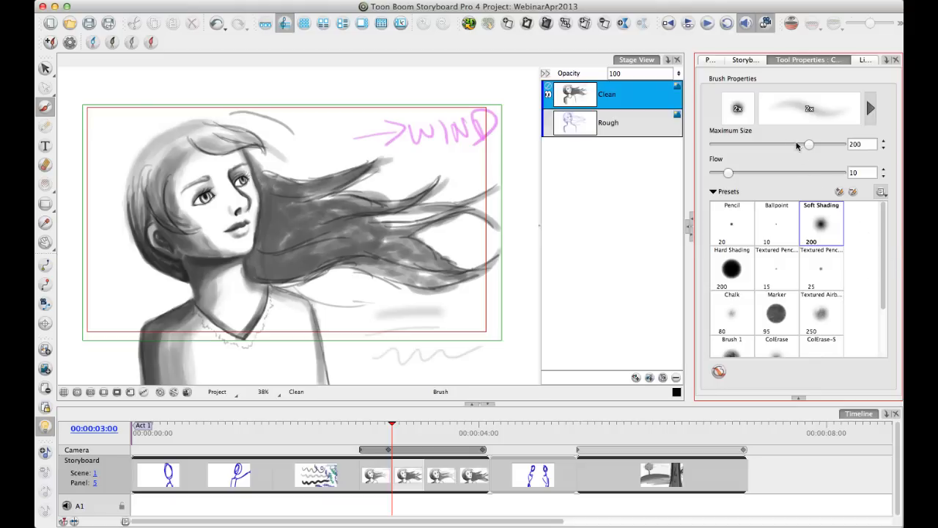
mouse_move(696, 207)
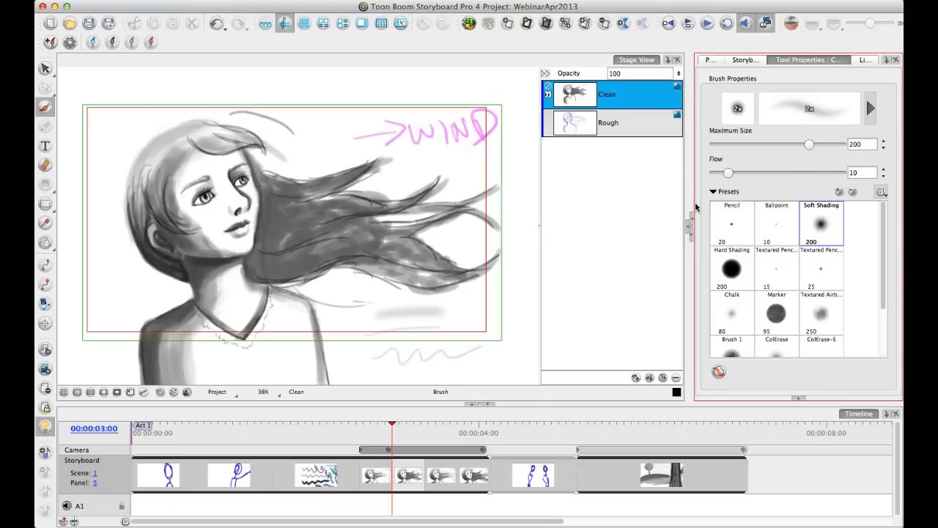
mouse_move(763, 138)
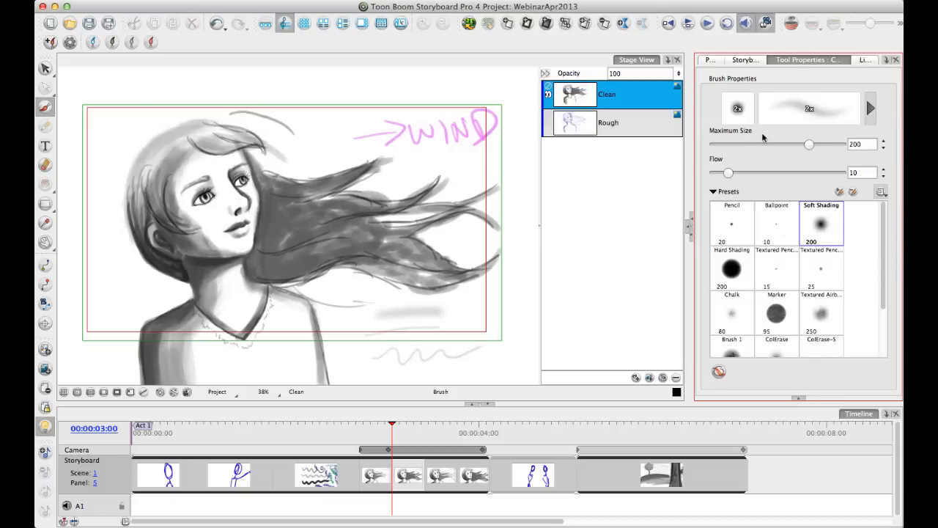
mouse_move(830, 152)
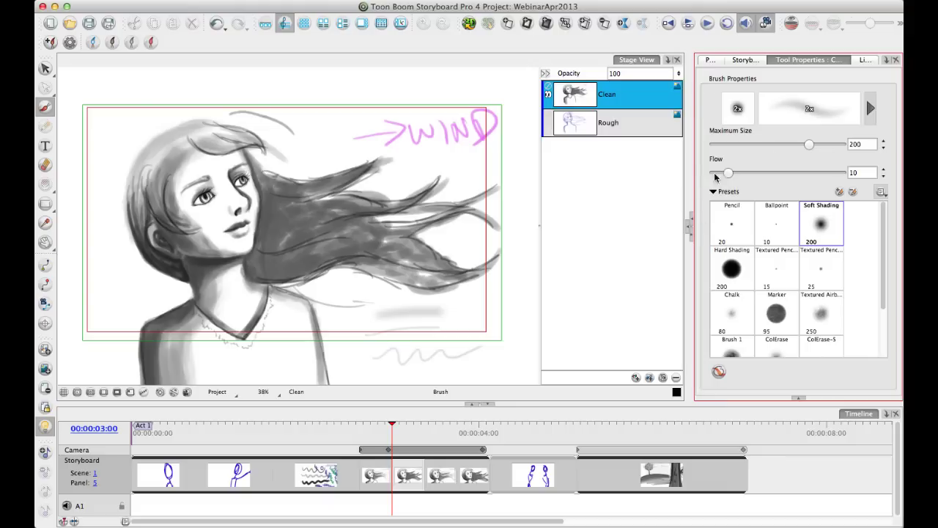
Set the brush maximum size to 500 and flow to 96.2, then paint a dark stroke above the girl
drag(809, 145, 786, 145)
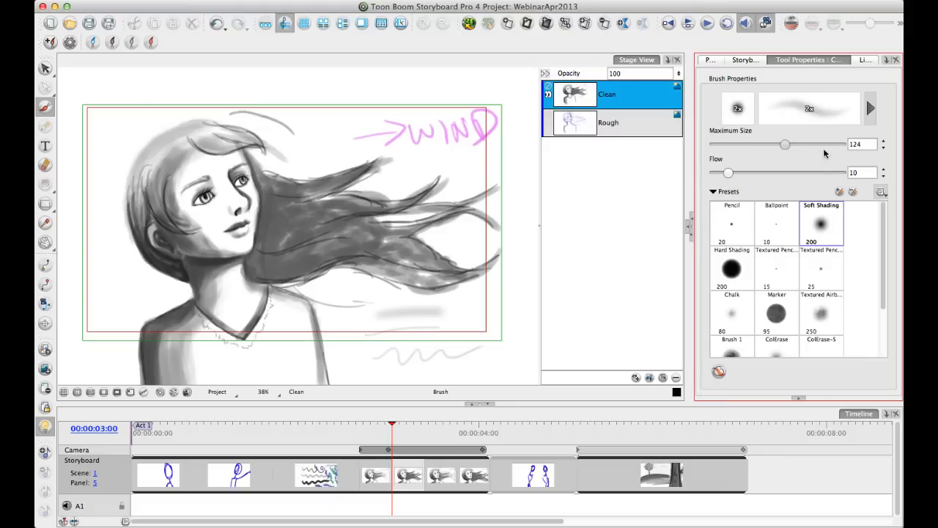
drag(786, 145, 840, 145)
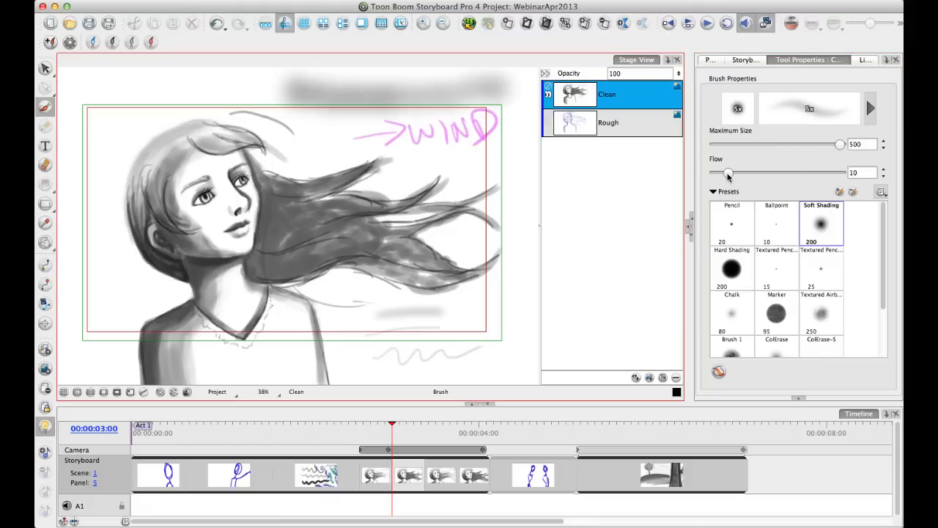
drag(728, 172, 838, 172)
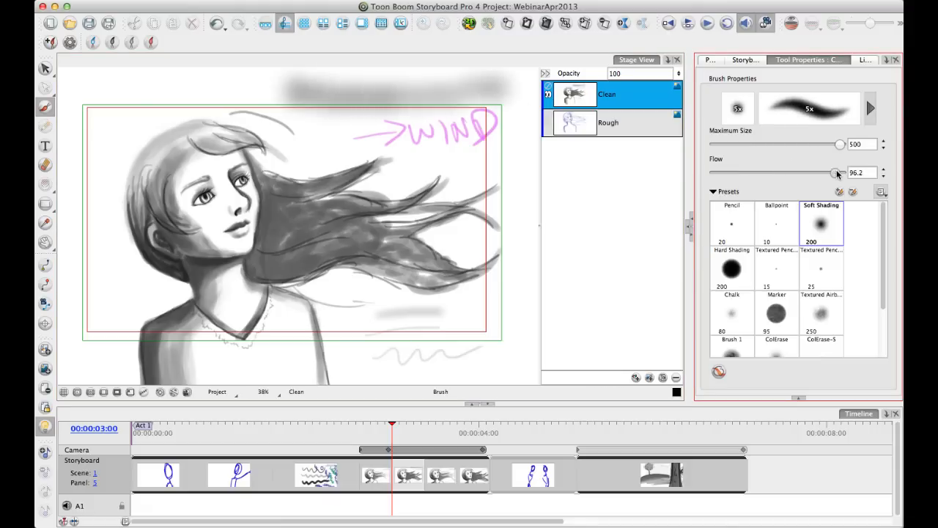
drag(293, 92, 381, 96)
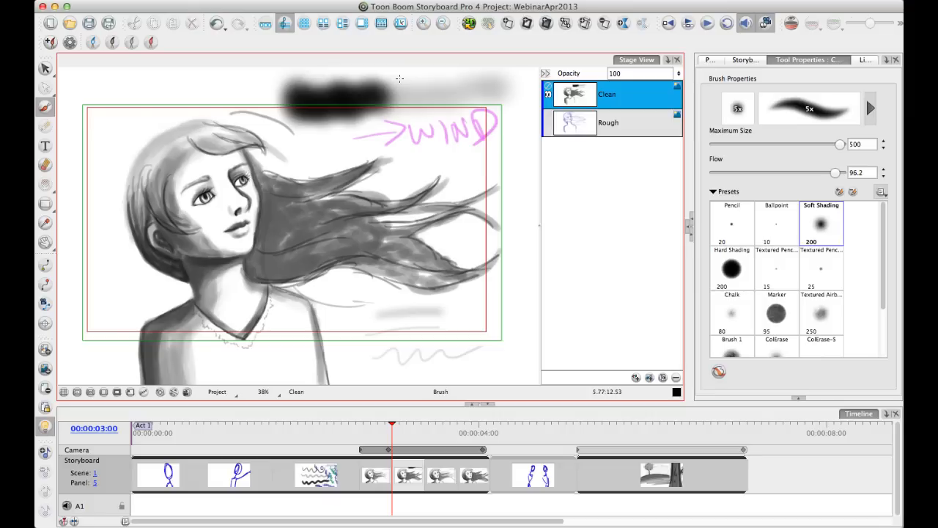
mouse_move(805, 119)
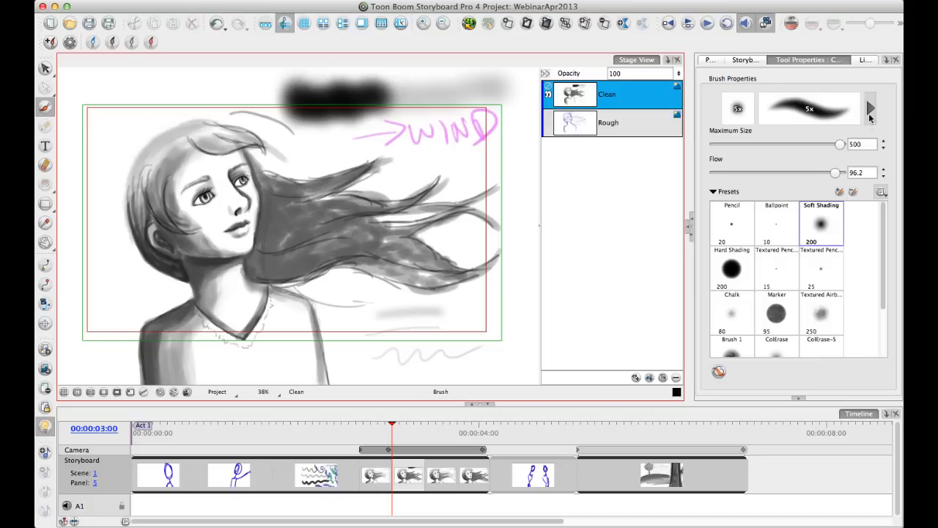
In Bitmap Brush Properties, set minimum size to 30.2% and maximum size to 261.6
click(870, 108)
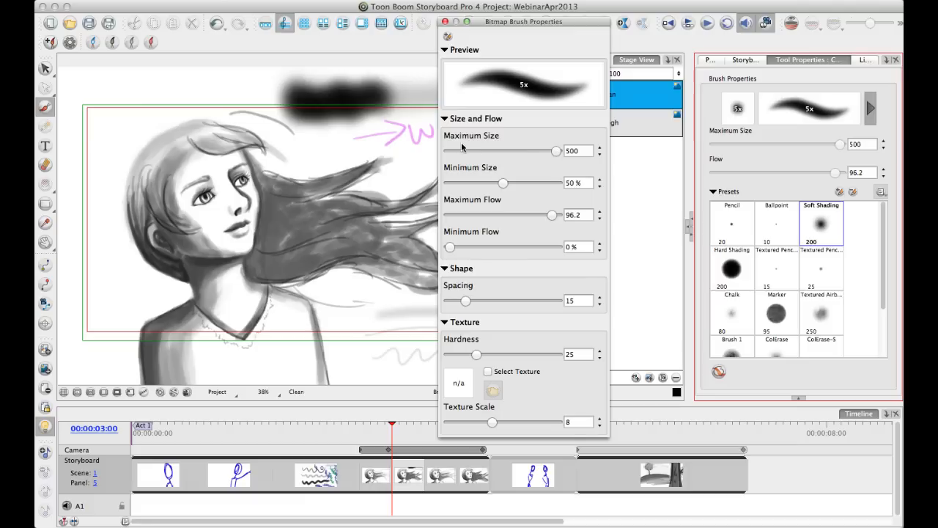
drag(504, 183, 501, 182)
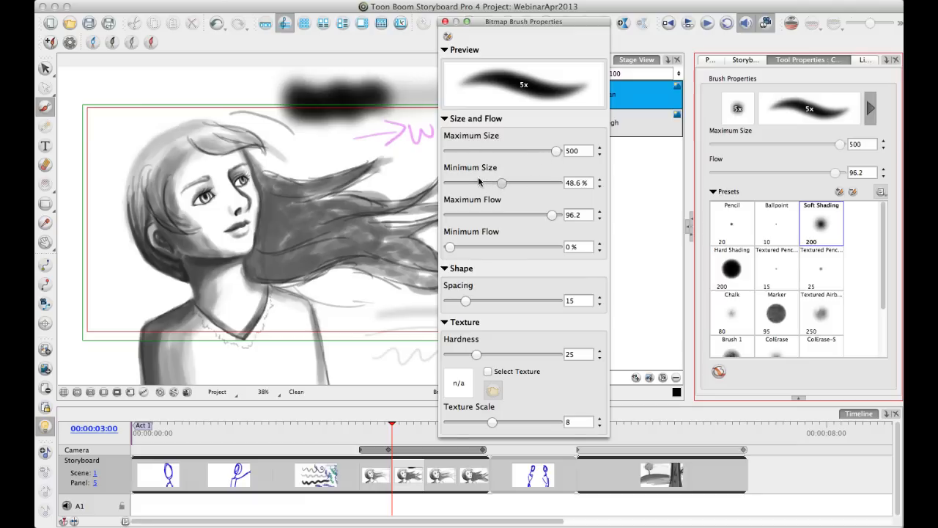
drag(502, 183, 481, 182)
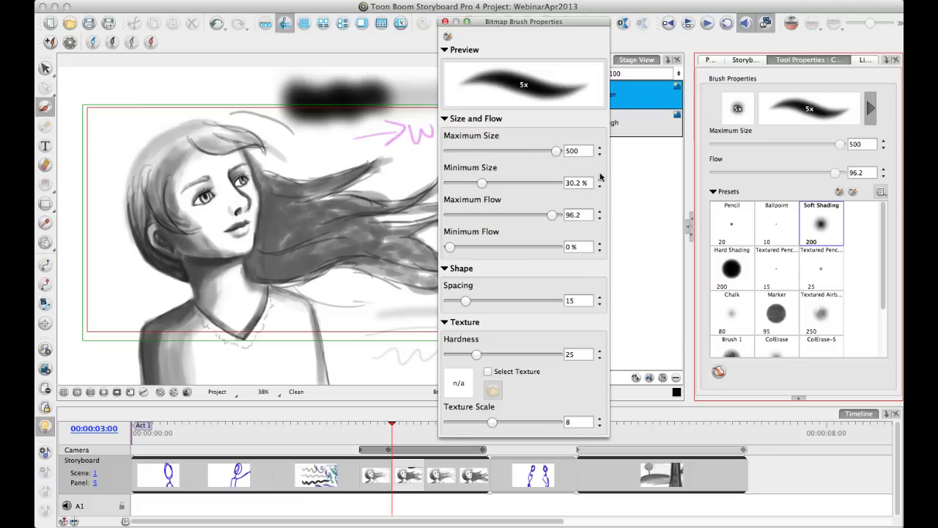
mouse_move(555, 152)
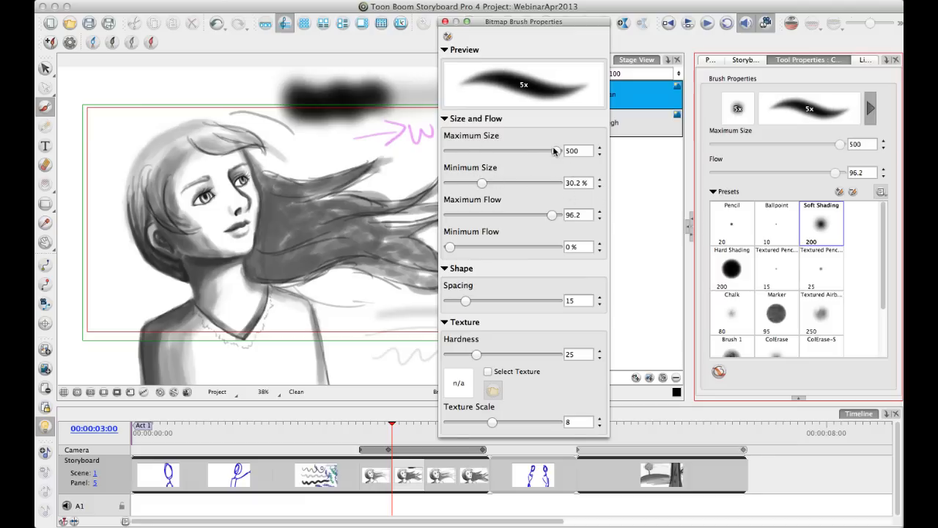
drag(554, 150, 519, 150)
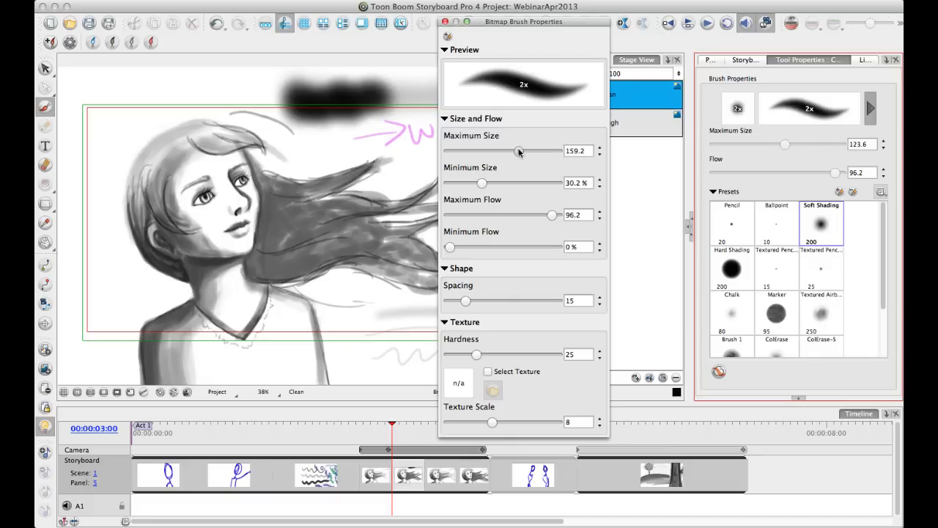
drag(519, 150, 539, 150)
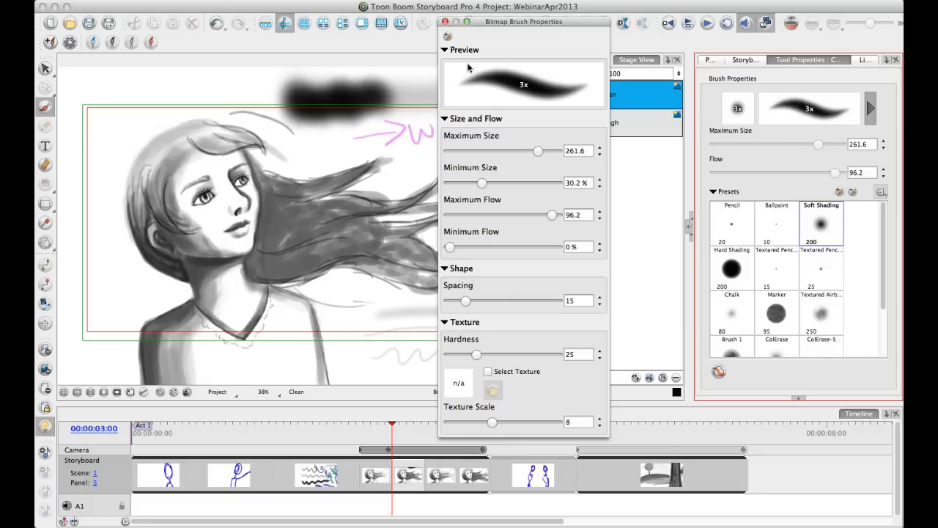
mouse_move(535, 94)
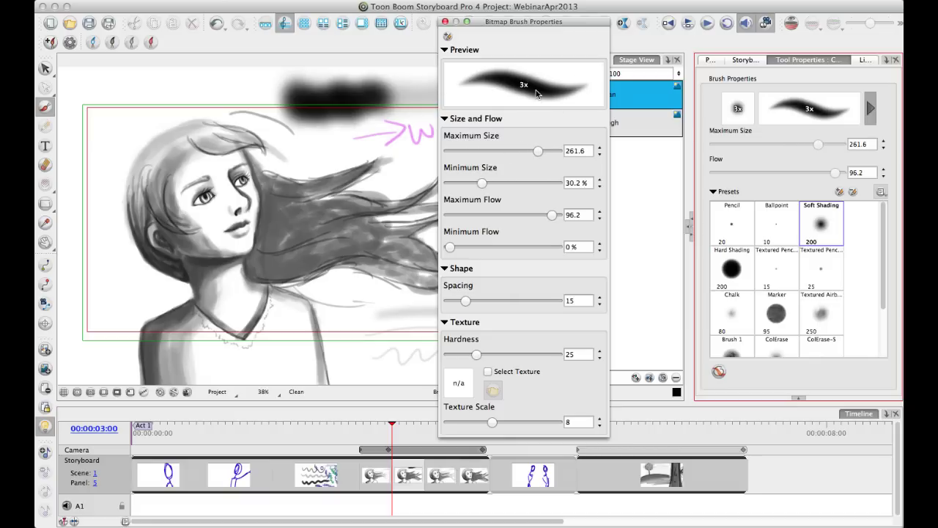
mouse_move(513, 174)
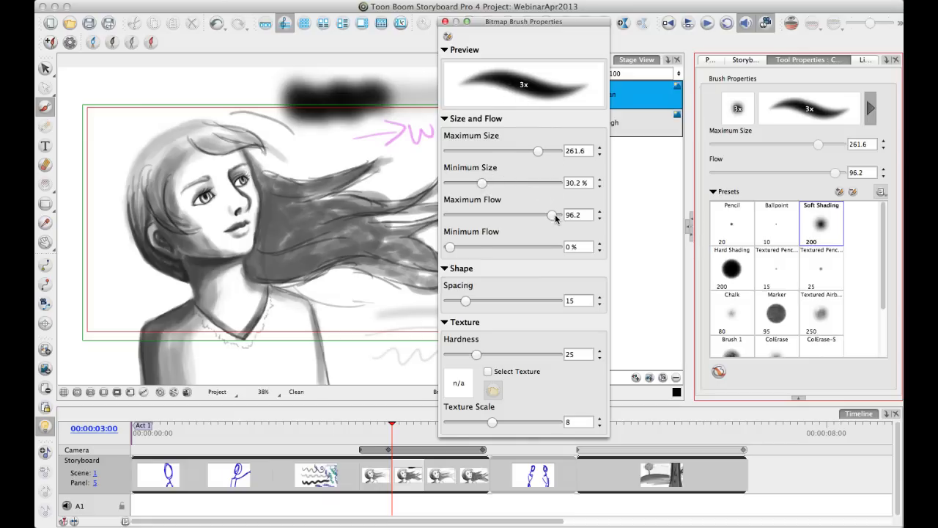
drag(552, 215, 488, 214)
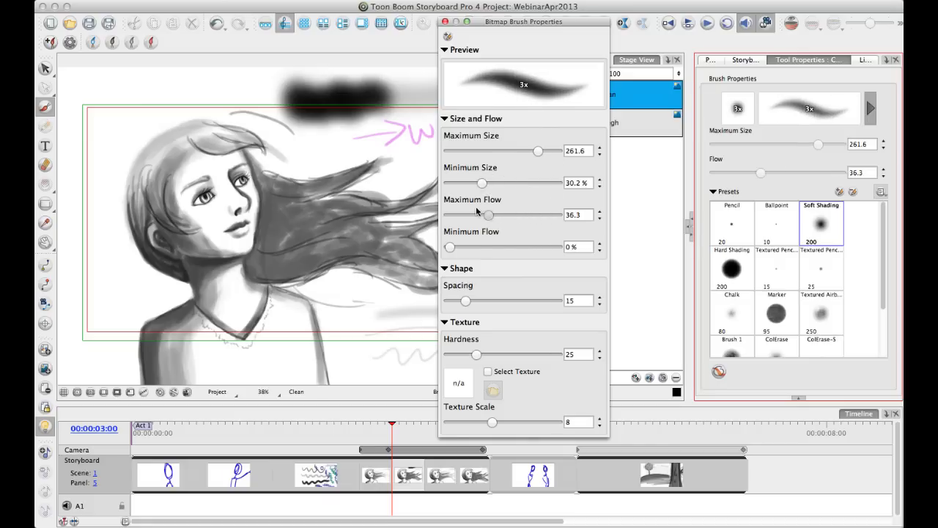
drag(489, 214, 525, 214)
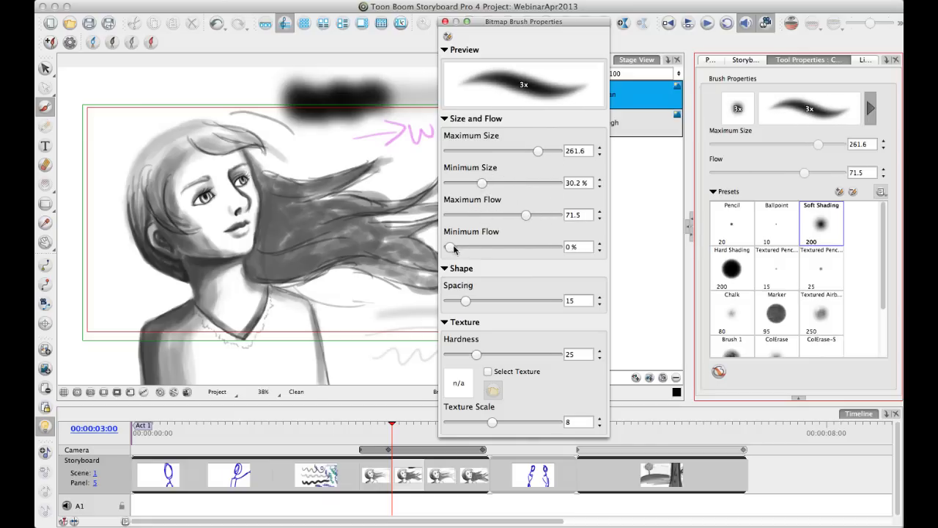
drag(525, 215, 530, 214)
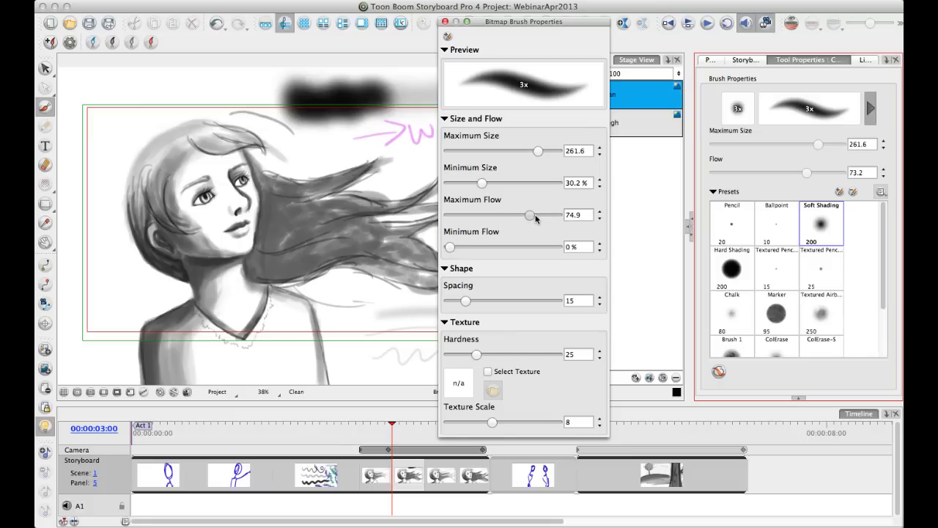
drag(531, 215, 539, 215)
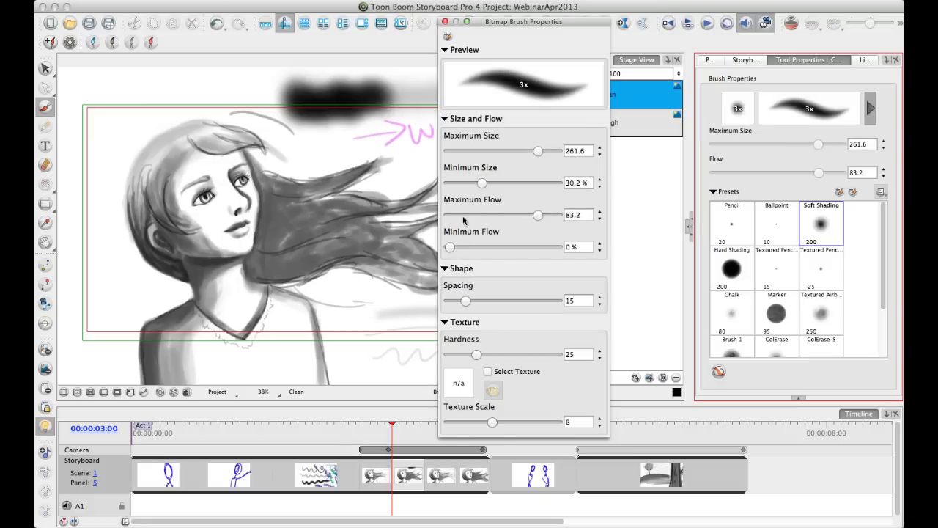
mouse_move(466, 209)
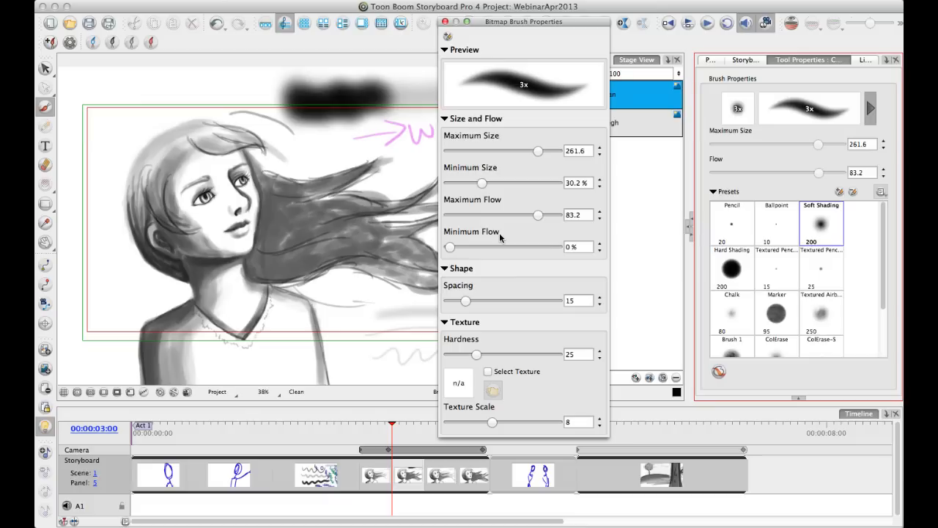
mouse_move(455, 240)
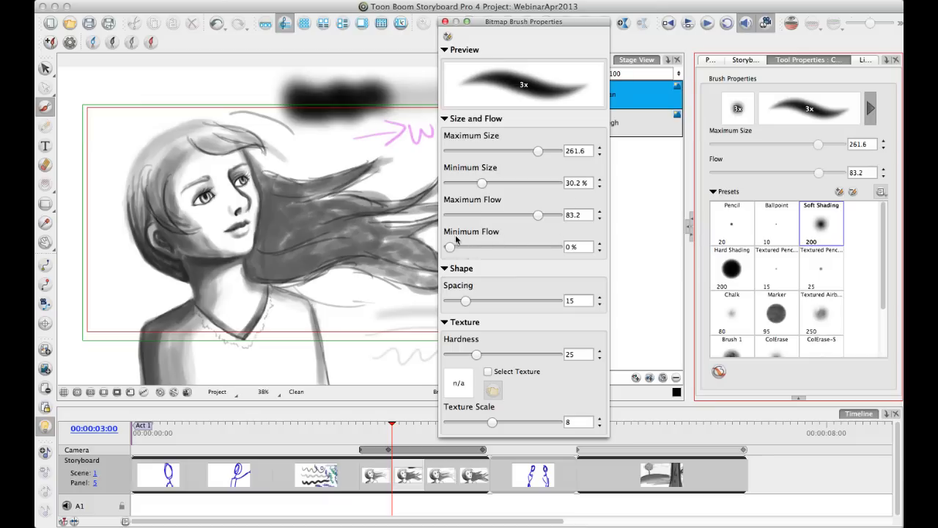
mouse_move(499, 201)
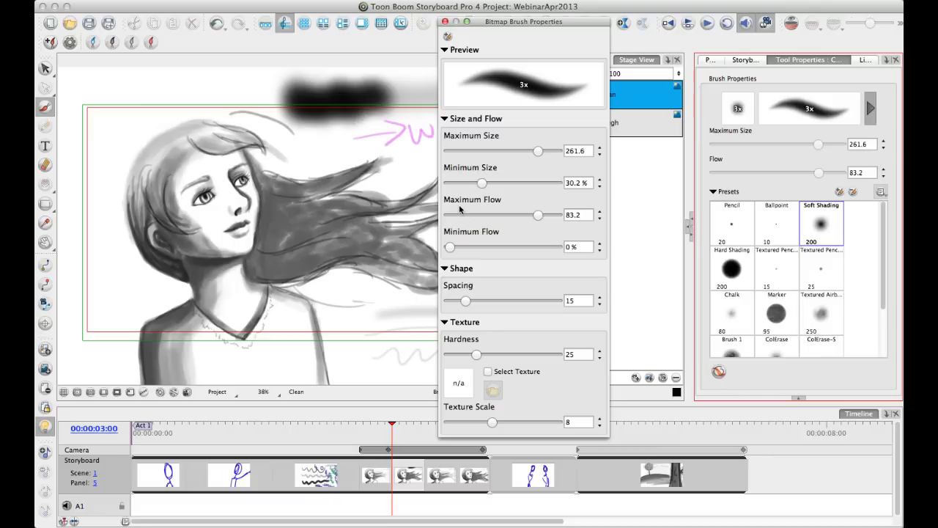
mouse_move(483, 213)
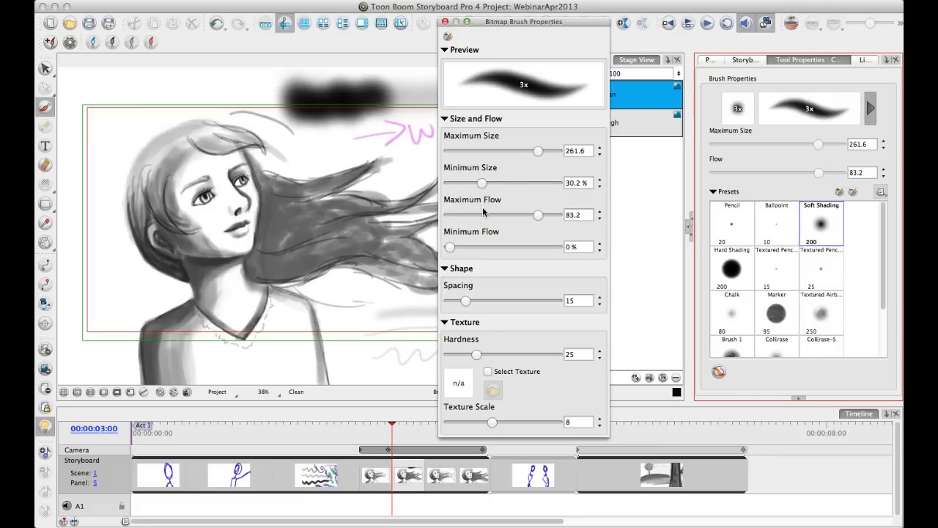
mouse_move(522, 217)
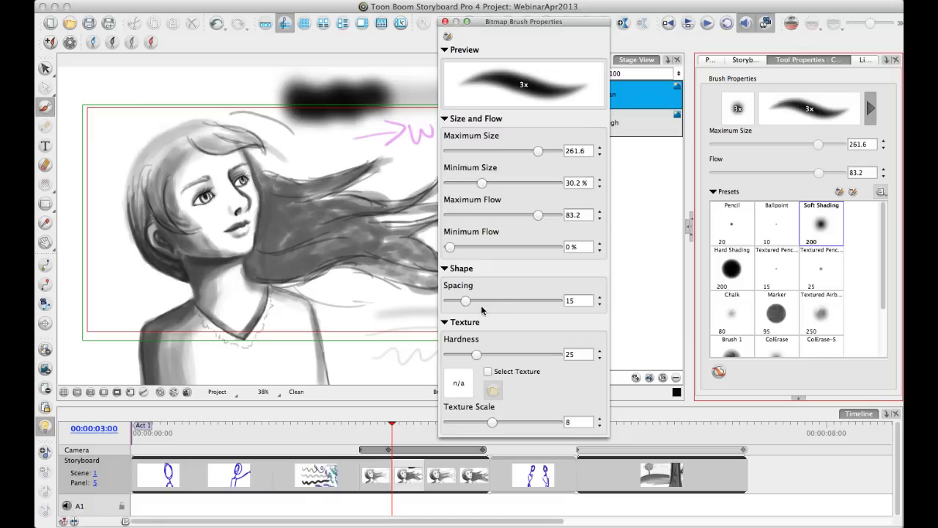
Set the brush dab spacing to about 42
drag(465, 301, 495, 301)
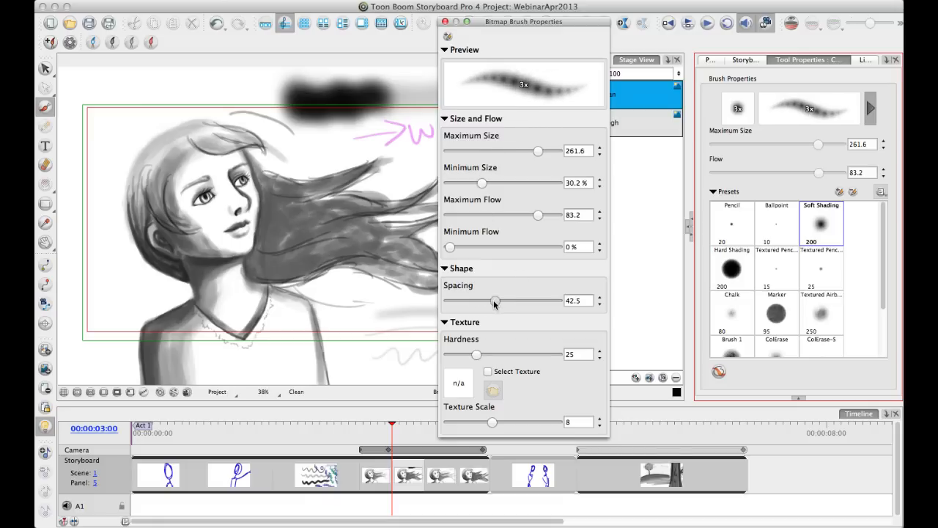
drag(495, 301, 490, 301)
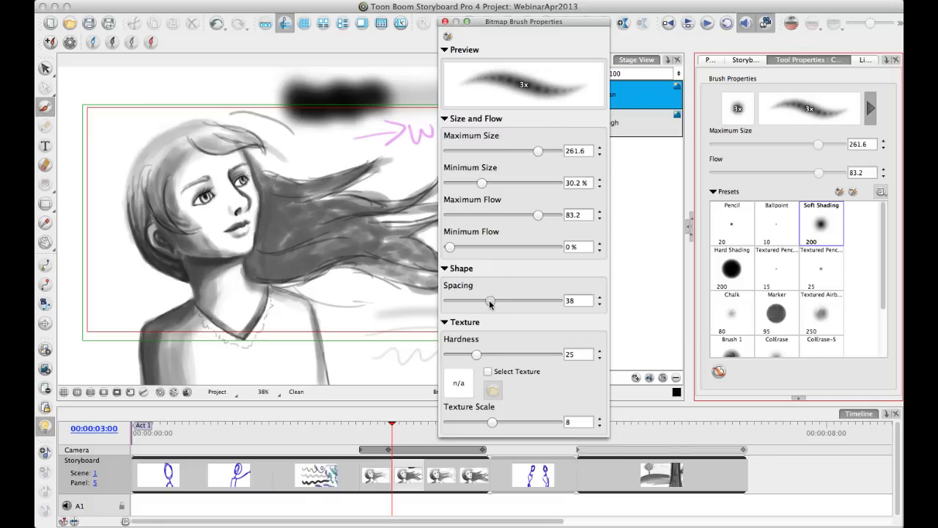
drag(489, 302, 494, 301)
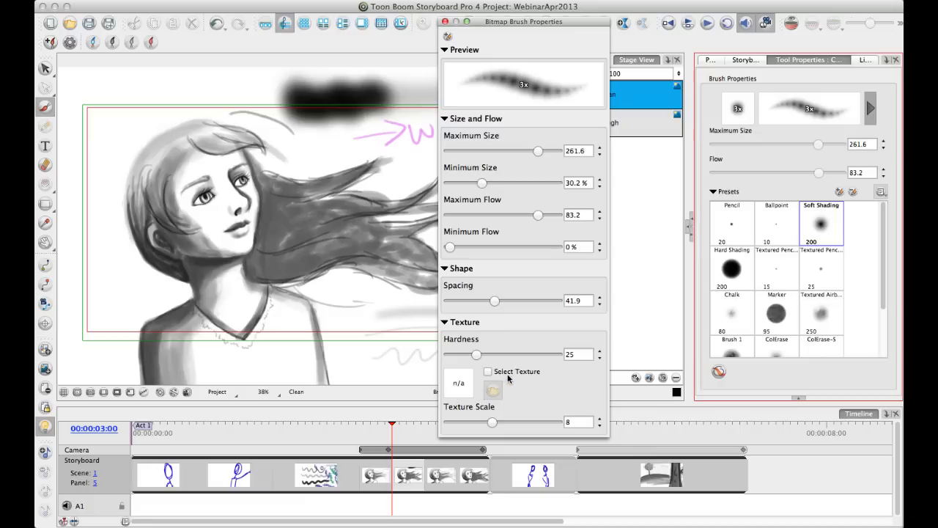
Set the brush hardness to about 65 and turn on texture selection
drag(476, 354, 451, 354)
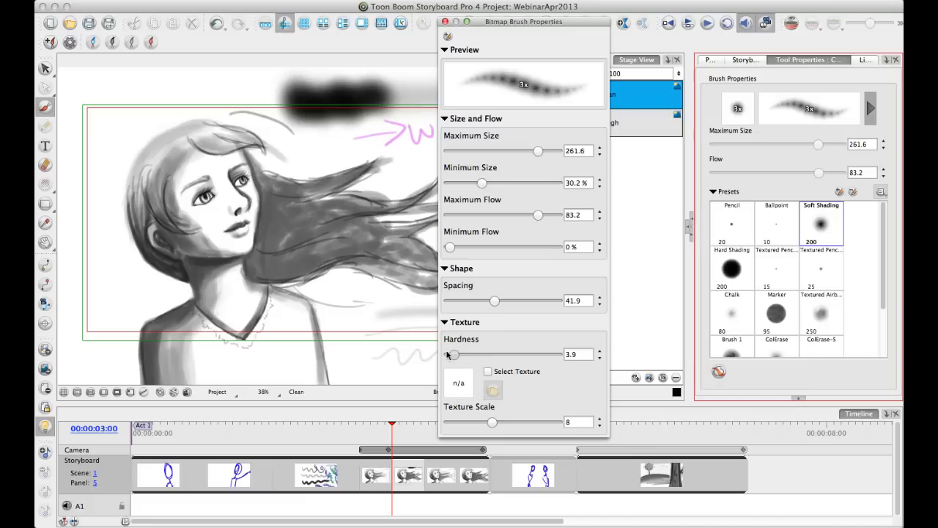
drag(451, 354, 520, 354)
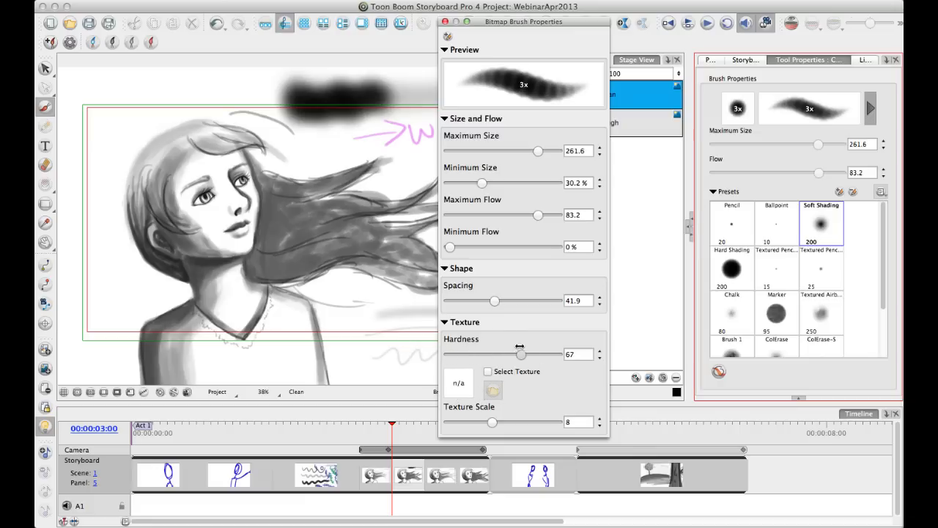
drag(520, 354, 556, 355)
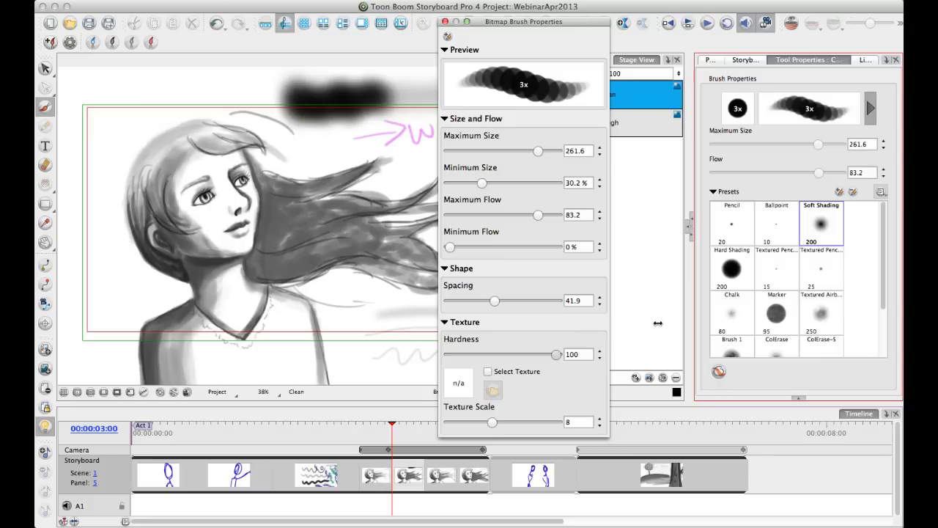
drag(557, 354, 506, 354)
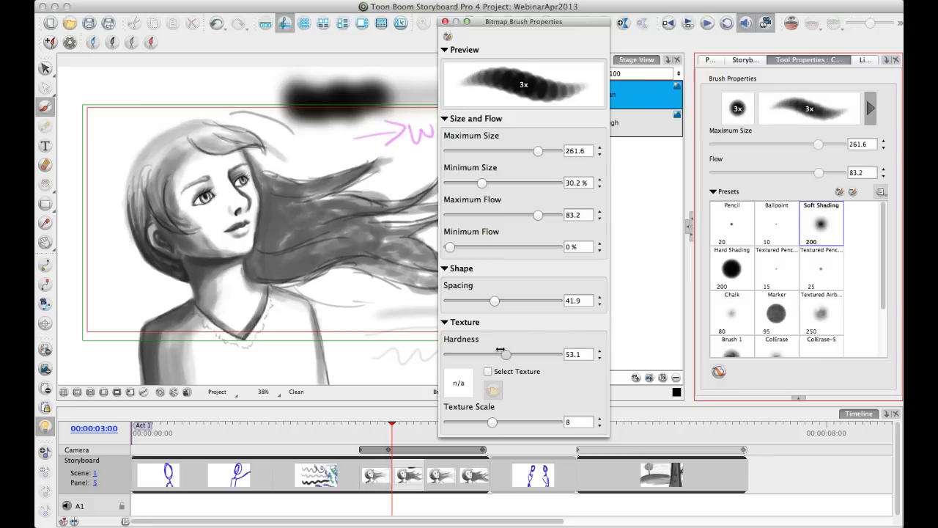
drag(508, 354, 501, 354)
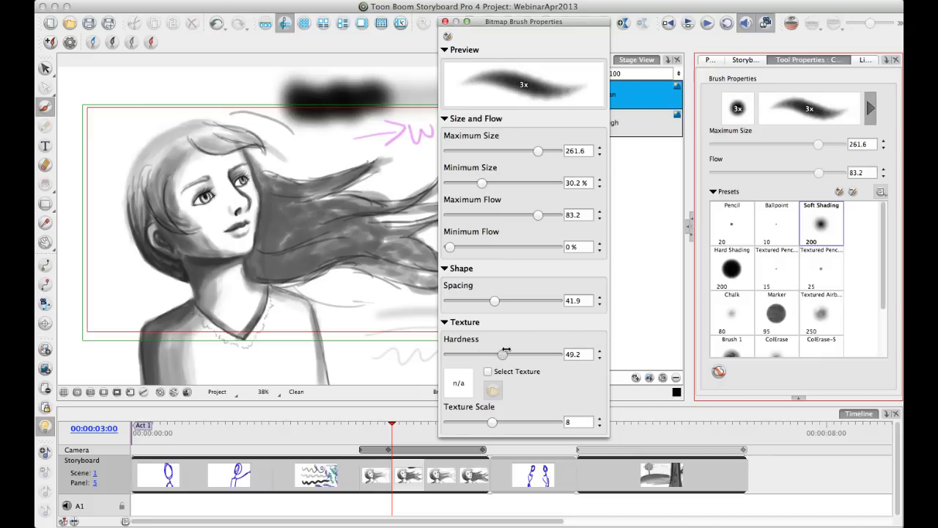
drag(502, 354, 519, 354)
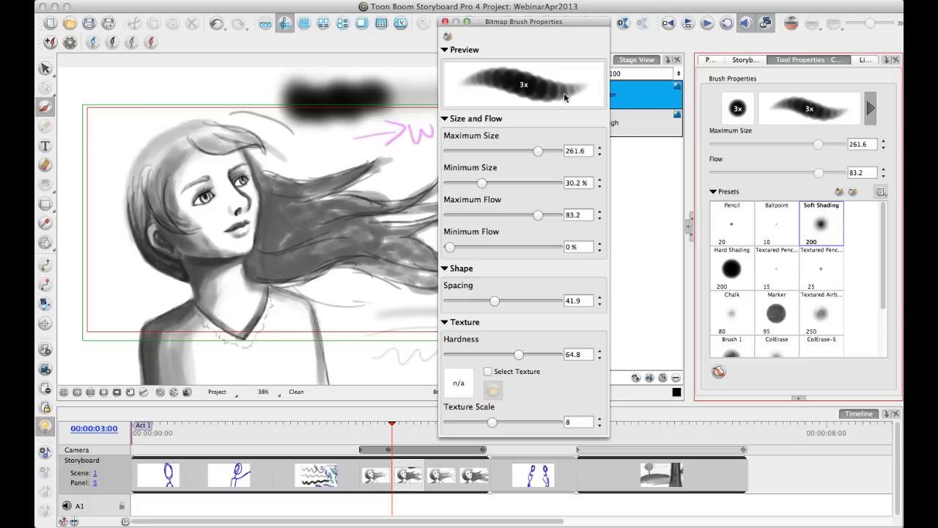
mouse_move(572, 125)
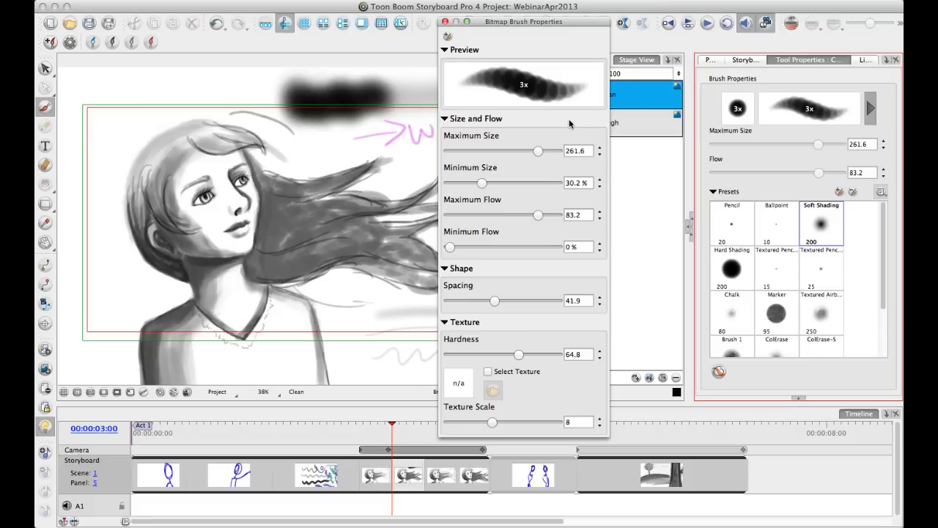
mouse_move(530, 300)
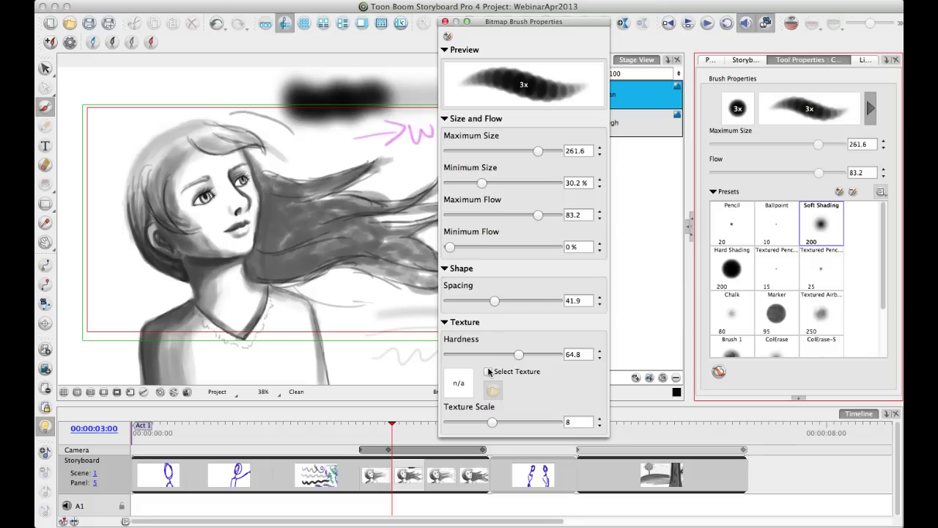
click(488, 371)
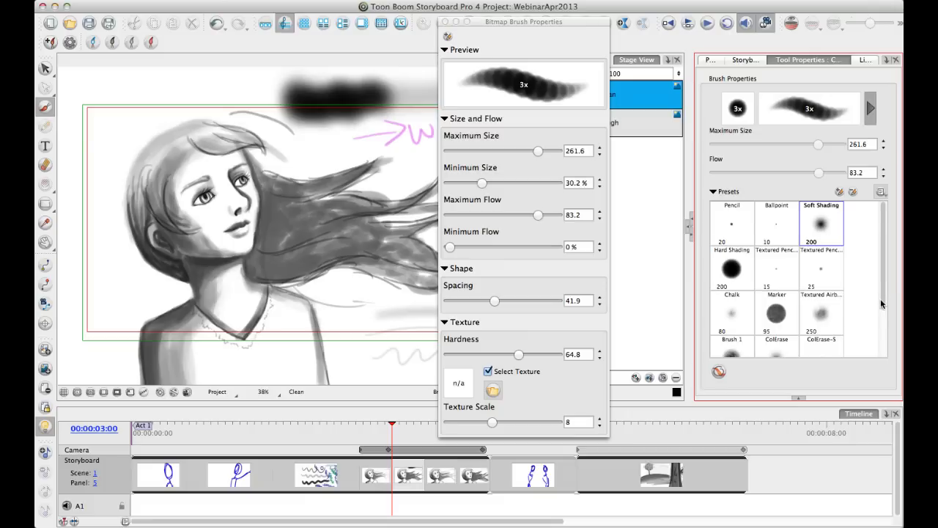
Scroll the presets list and choose the textured Brush 1 preset
scroll(down, 3)
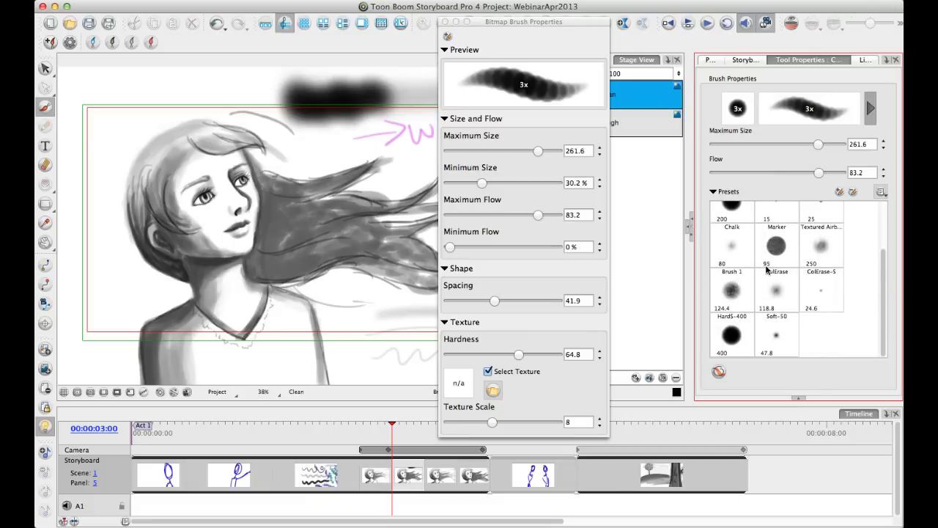
click(821, 246)
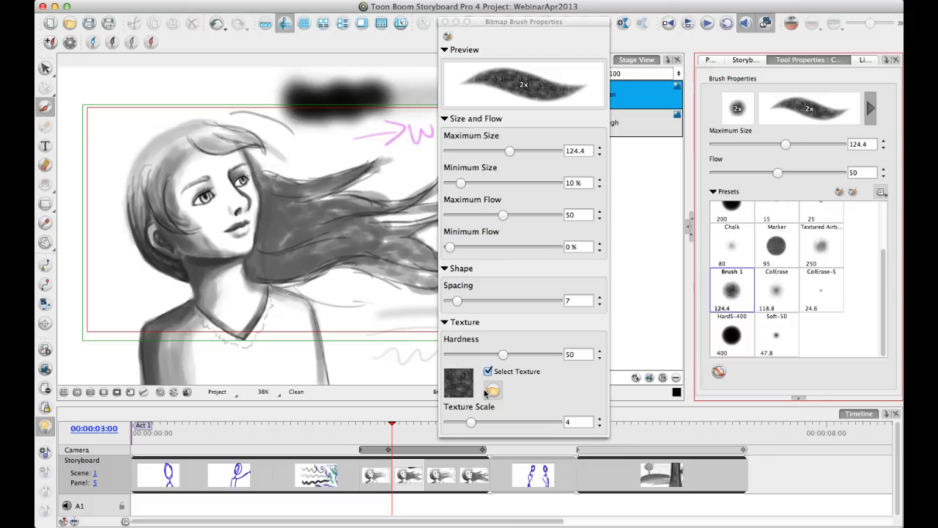
mouse_move(442, 374)
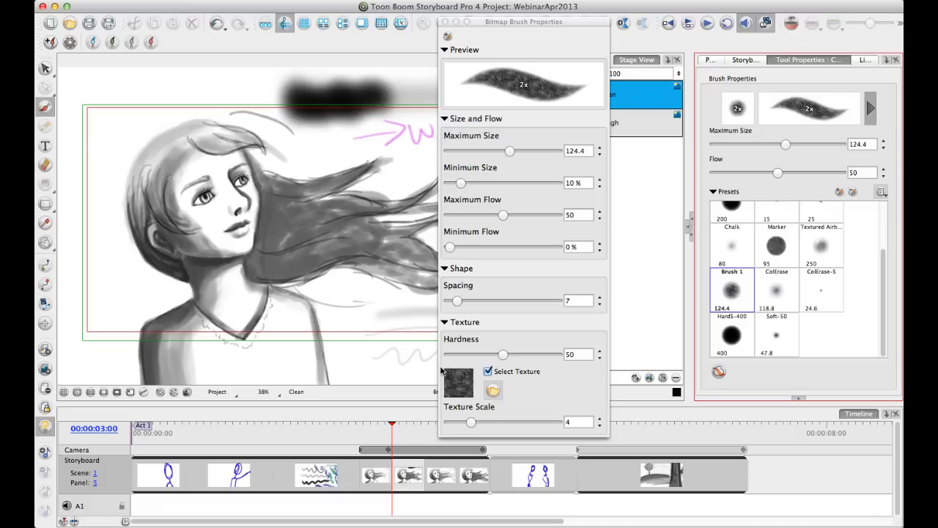
mouse_move(410, 368)
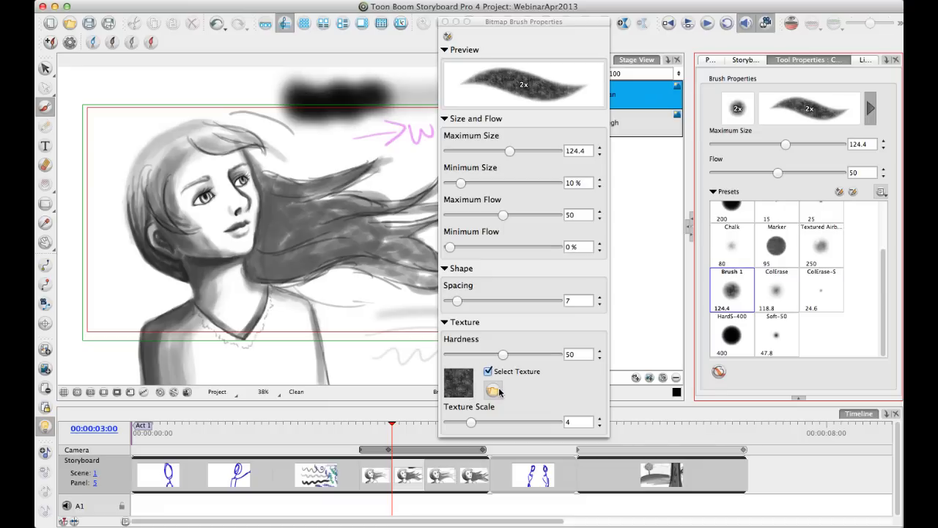
mouse_move(500, 392)
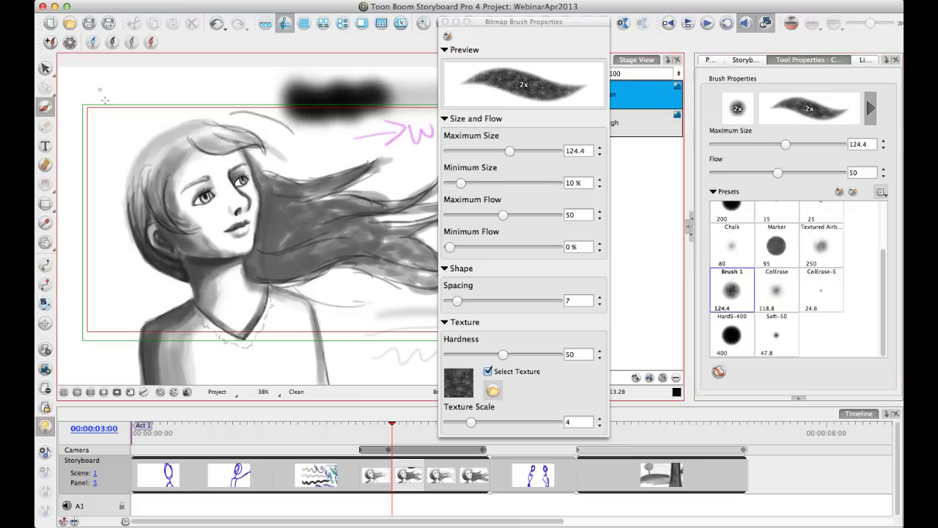
Paint a dark textured zigzag at the panel's top left, above the girl's head
drag(84, 106, 172, 110)
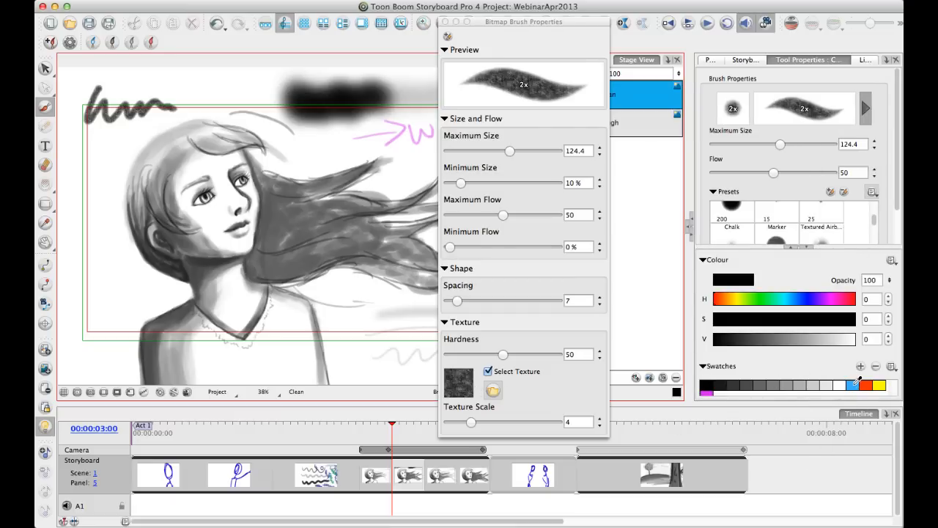
Draw a light blue textured squiggle beside the dark one, then darken the brush colour to deep blue
click(852, 384)
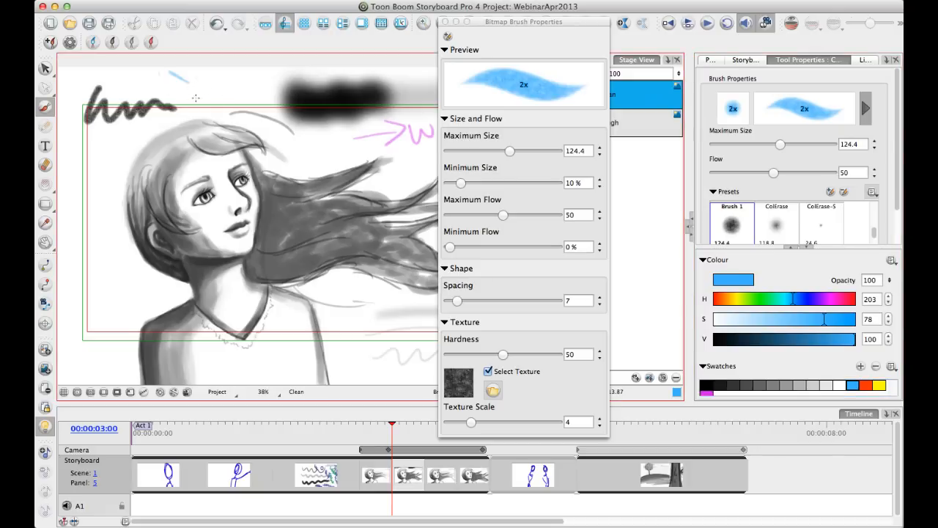
drag(183, 96, 235, 110)
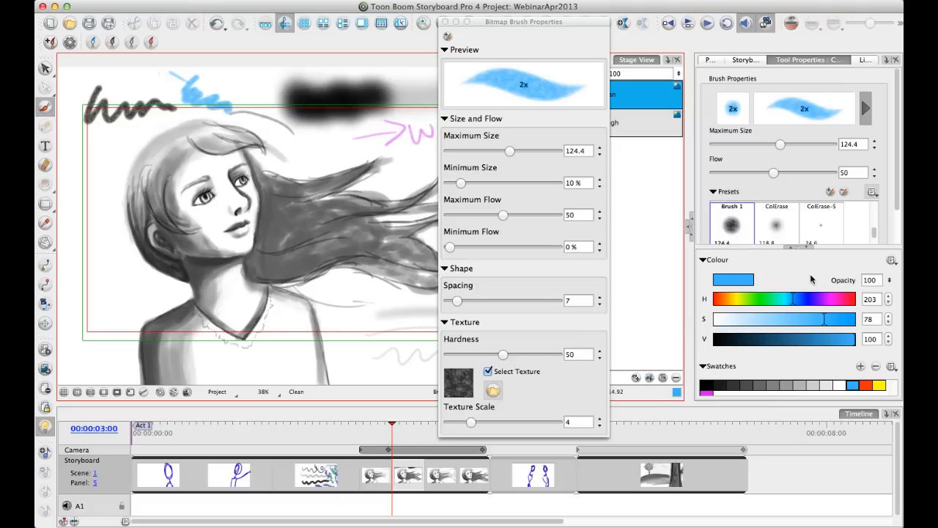
drag(868, 338, 770, 339)
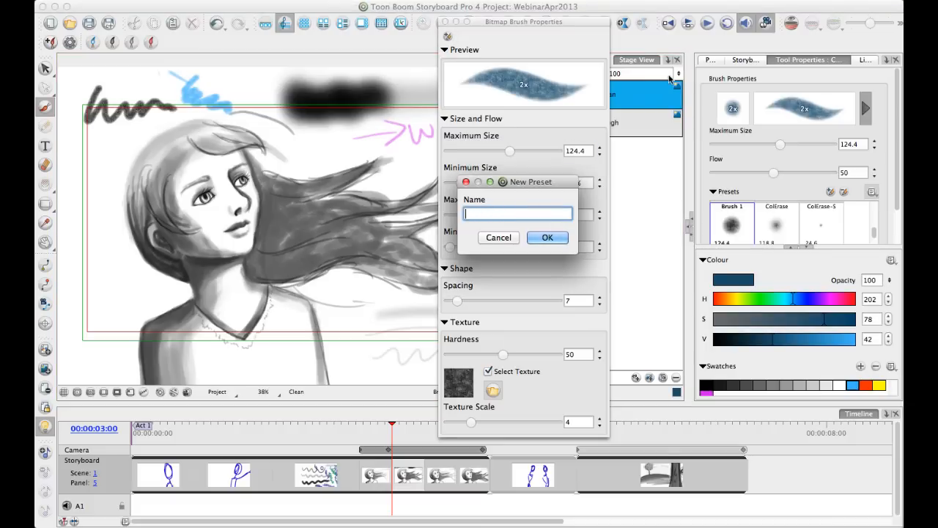
click(498, 237)
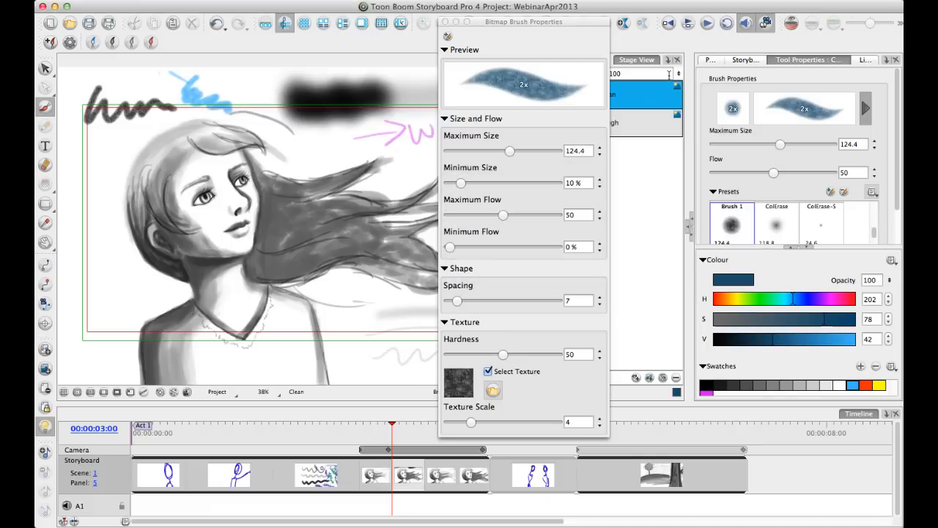